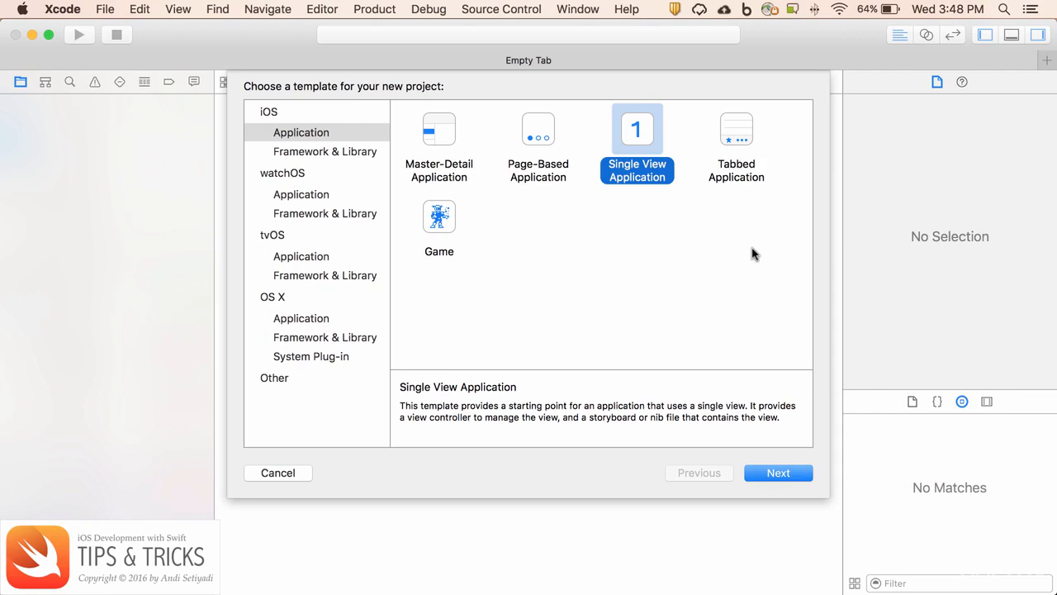
{"action": "mouse_move", "coordinate": [693, 293]}
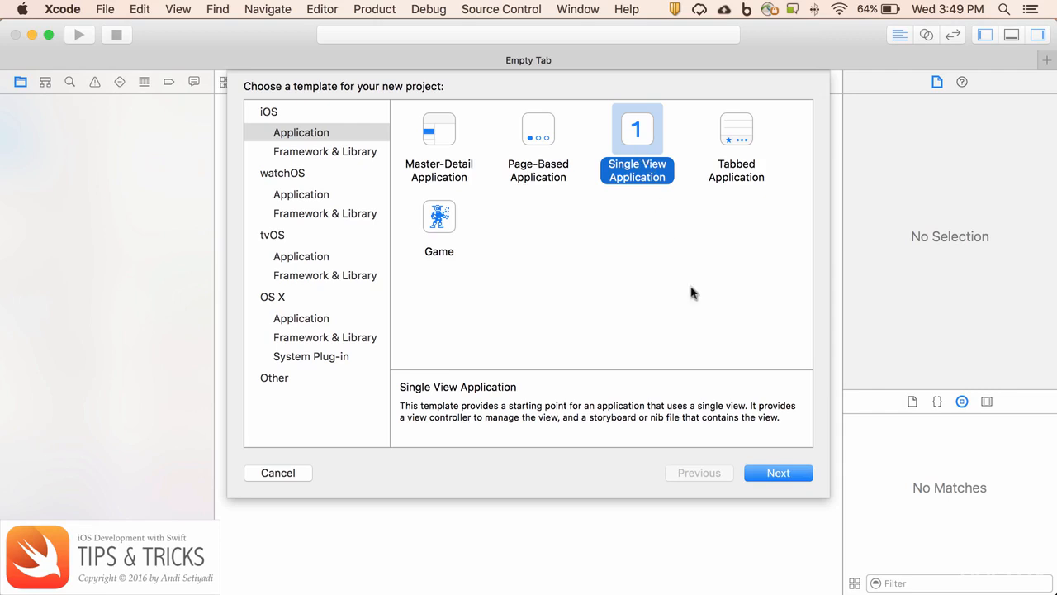
Name the Single View project 'Label-ButtonText' and save it in Desktop > Swift iOS.
{"action": "left_click", "coordinate": [777, 472]}
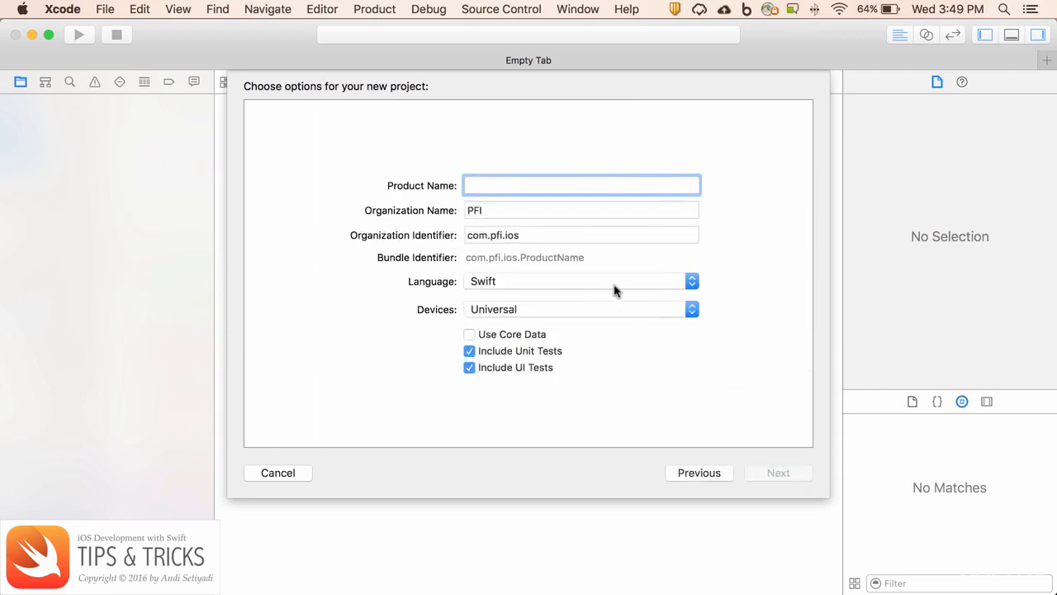
{"action": "type", "text": "L"}
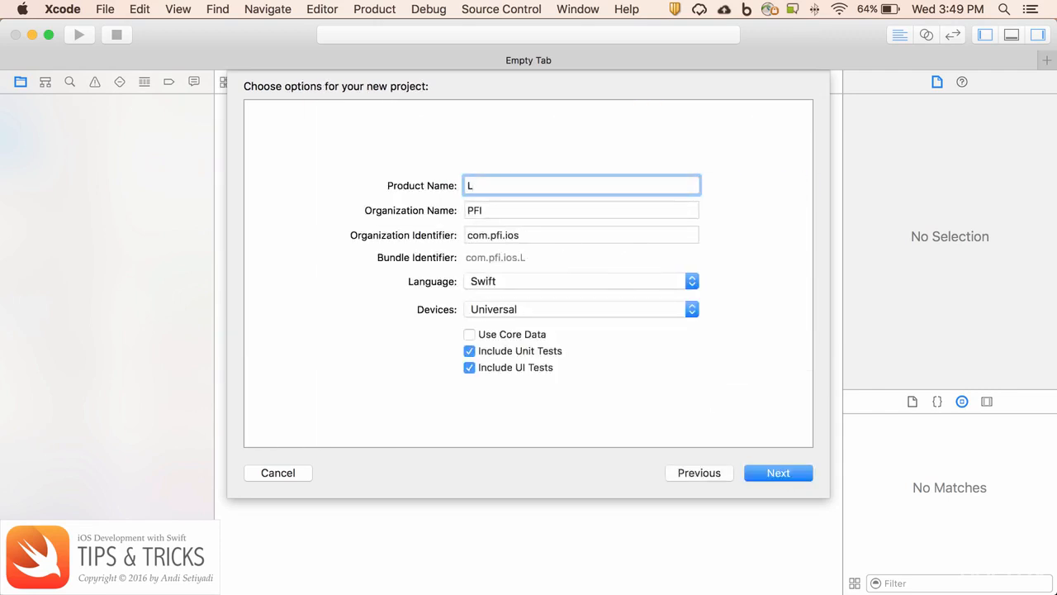
{"action": "type", "text": "abel-Butt"}
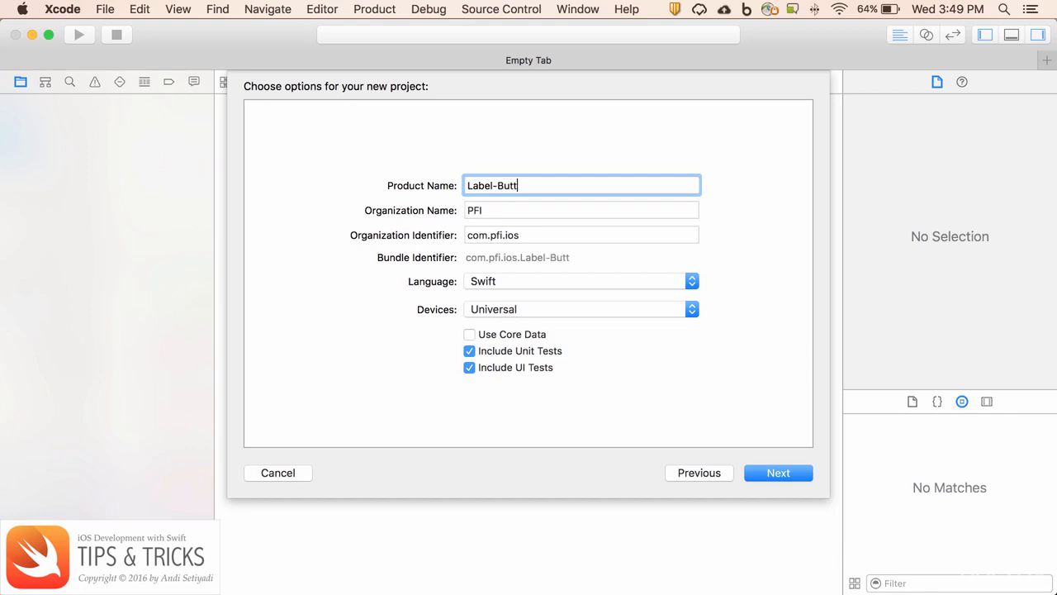
{"action": "type", "text": "onTex"}
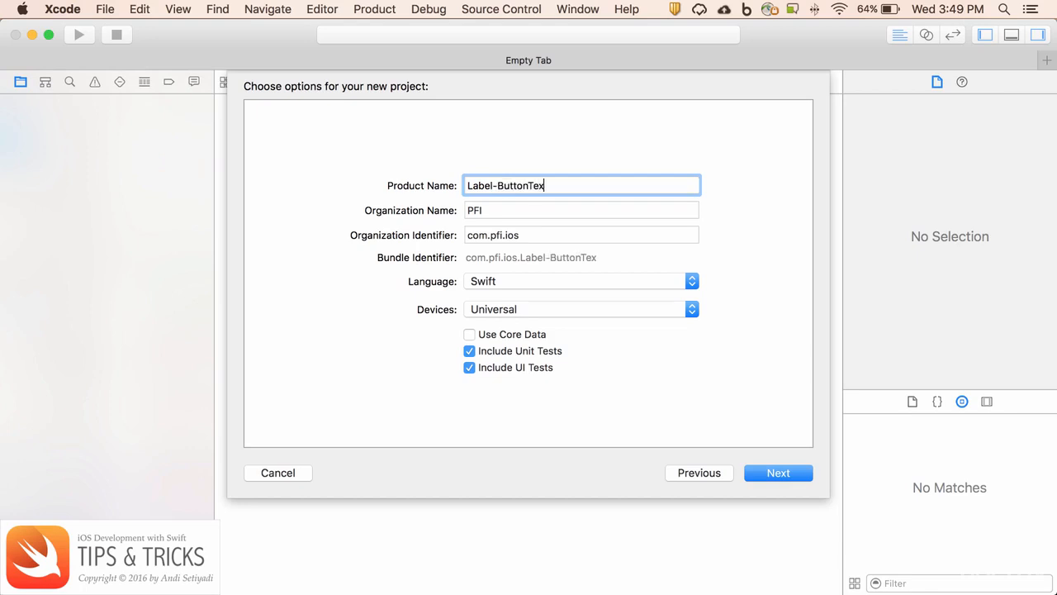
{"action": "left_click", "coordinate": [777, 472]}
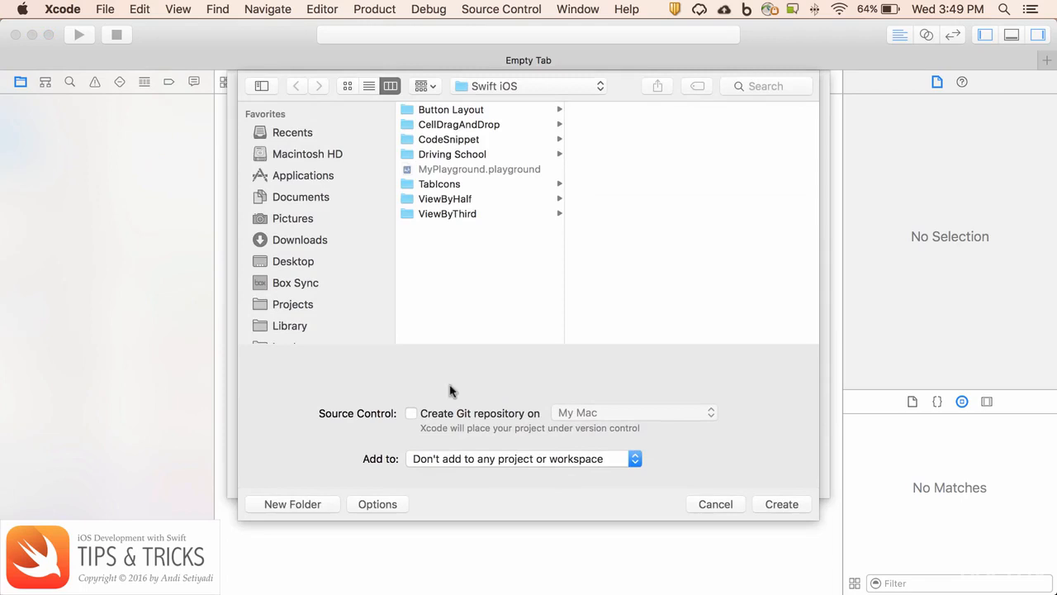
{"action": "mouse_move", "coordinate": [303, 274]}
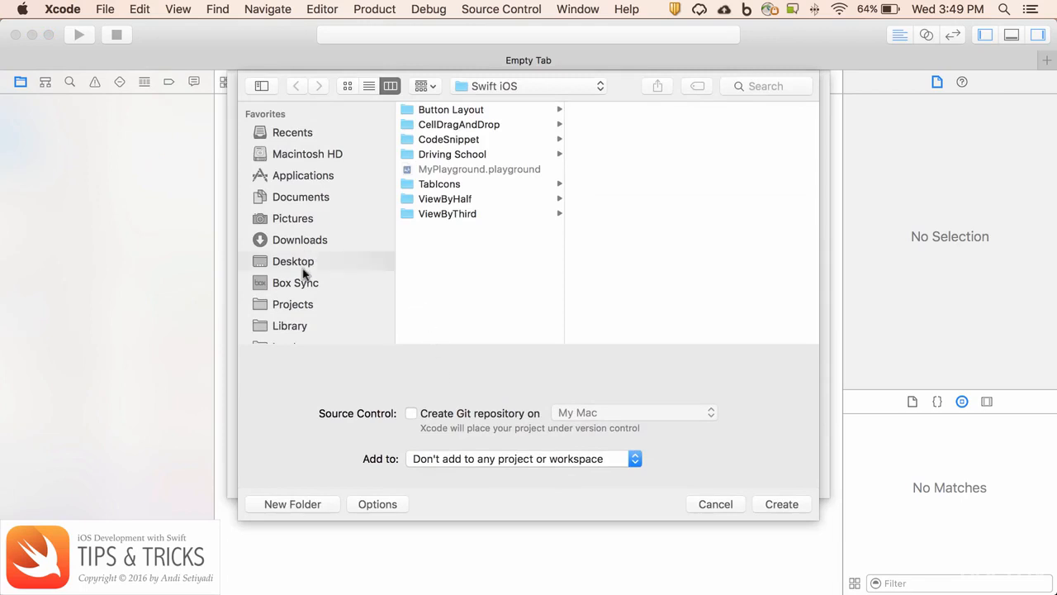
{"action": "left_click", "coordinate": [293, 261]}
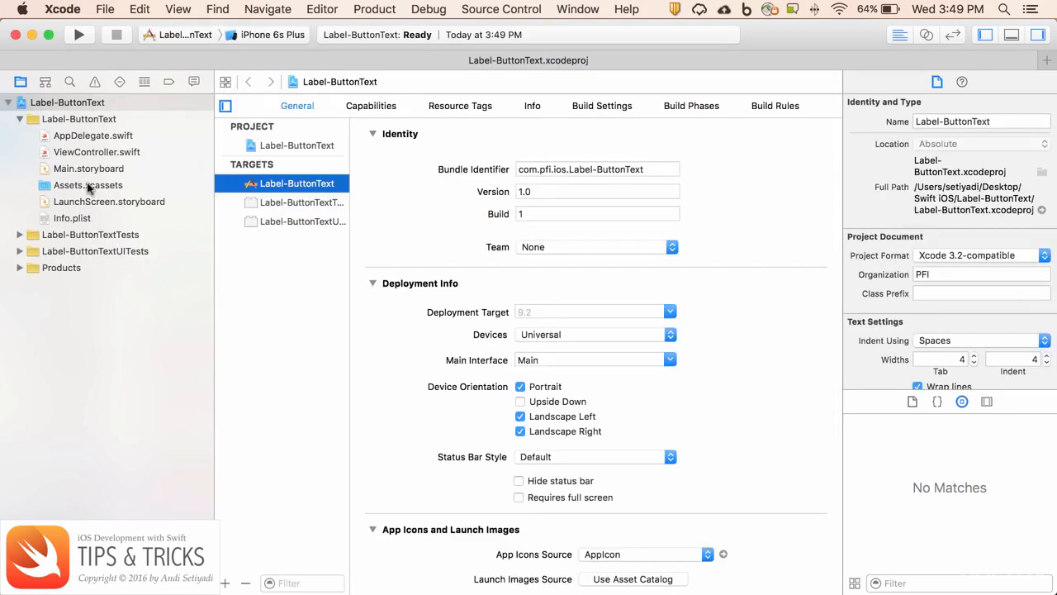
Open Main.storyboard from the Project navigator in Interface Builder.
{"action": "left_click", "coordinate": [88, 169]}
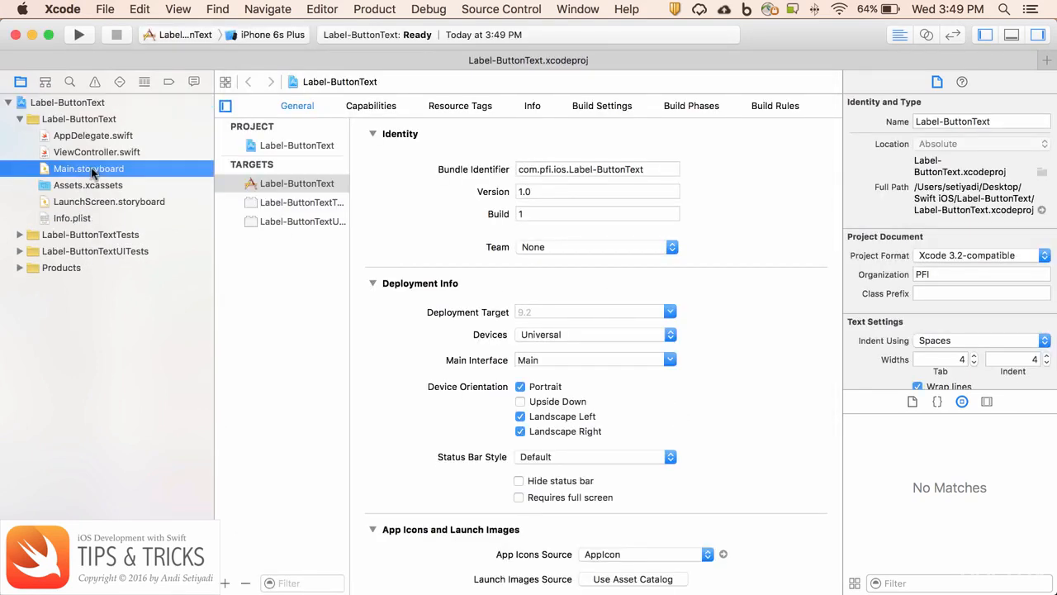
{"action": "left_click", "coordinate": [88, 168]}
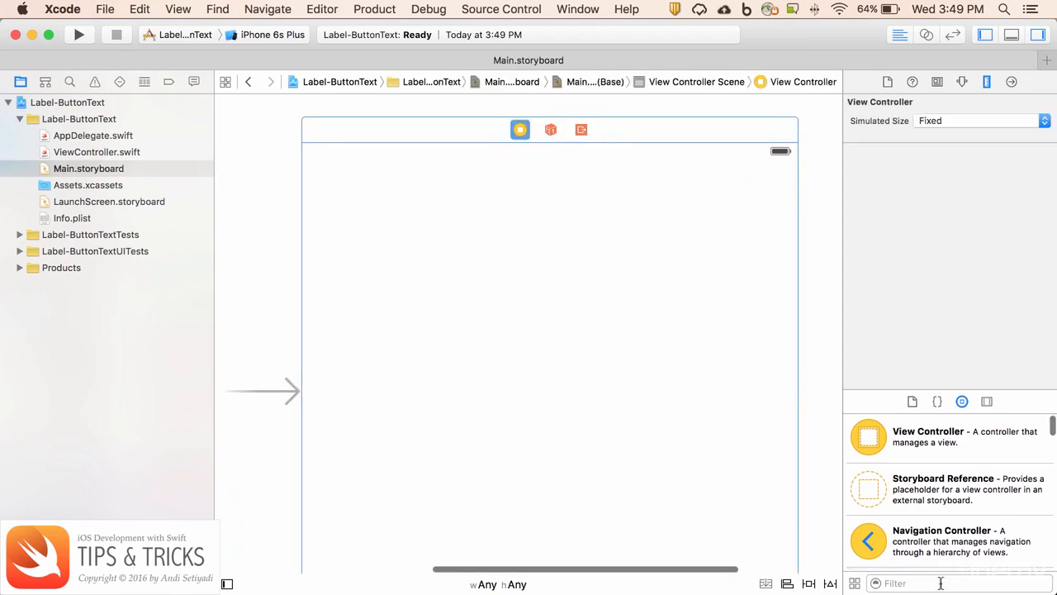
Filter the Object Library for 'label' and drop a Label near the top of the view.
{"action": "type", "text": "label"}
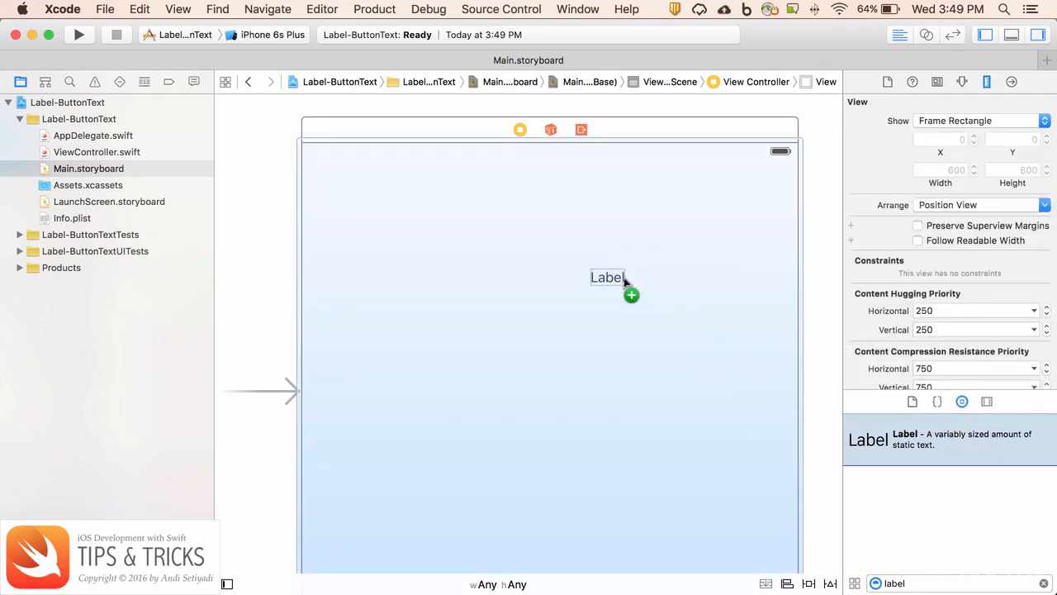
{"action": "left_click_drag", "start_coordinate": [608, 277], "coordinate": [549, 185]}
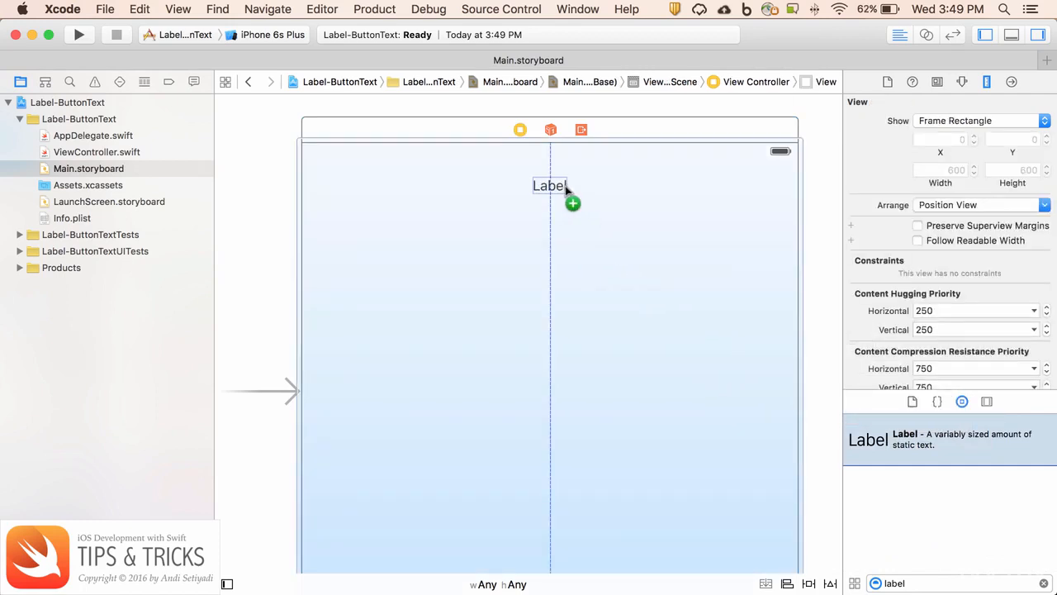
{"action": "left_click", "coordinate": [550, 187]}
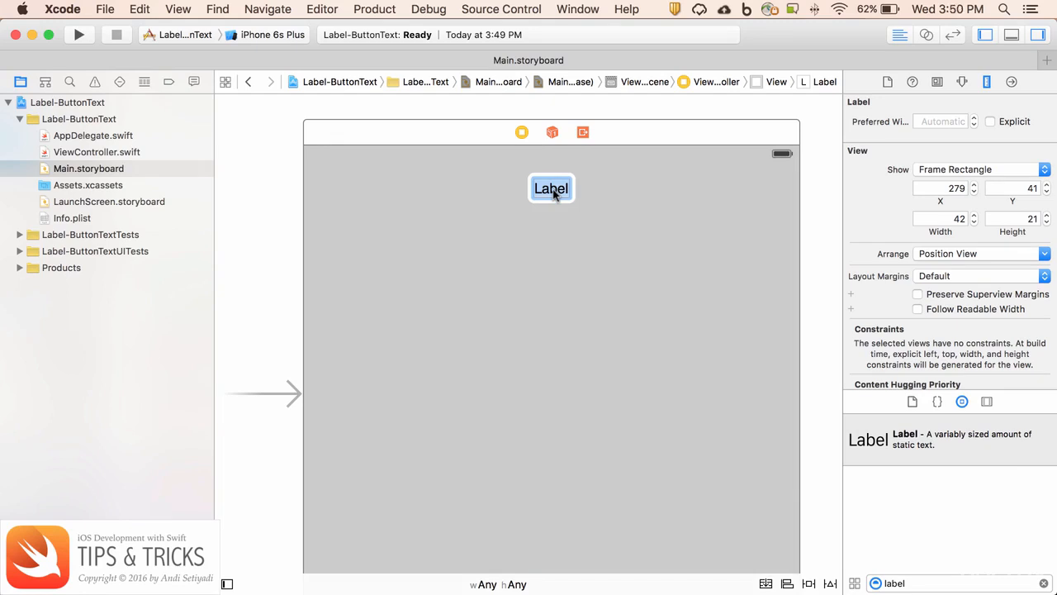
Enter 'I am a very long name label that may expand to multiple lines' as its text.
{"action": "type", "text": "la"}
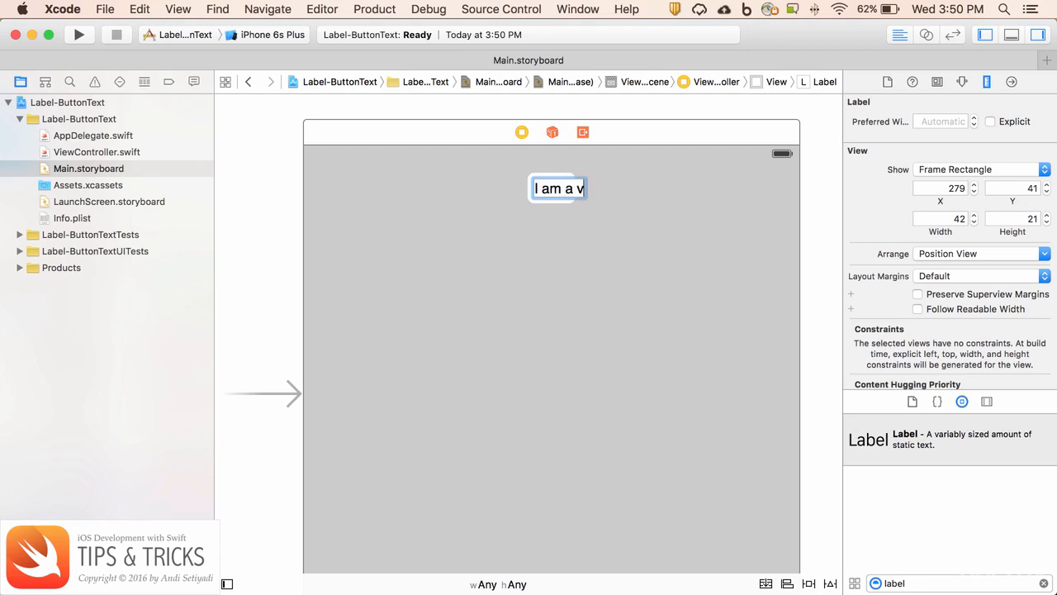
{"action": "type", "text": "ery long name"}
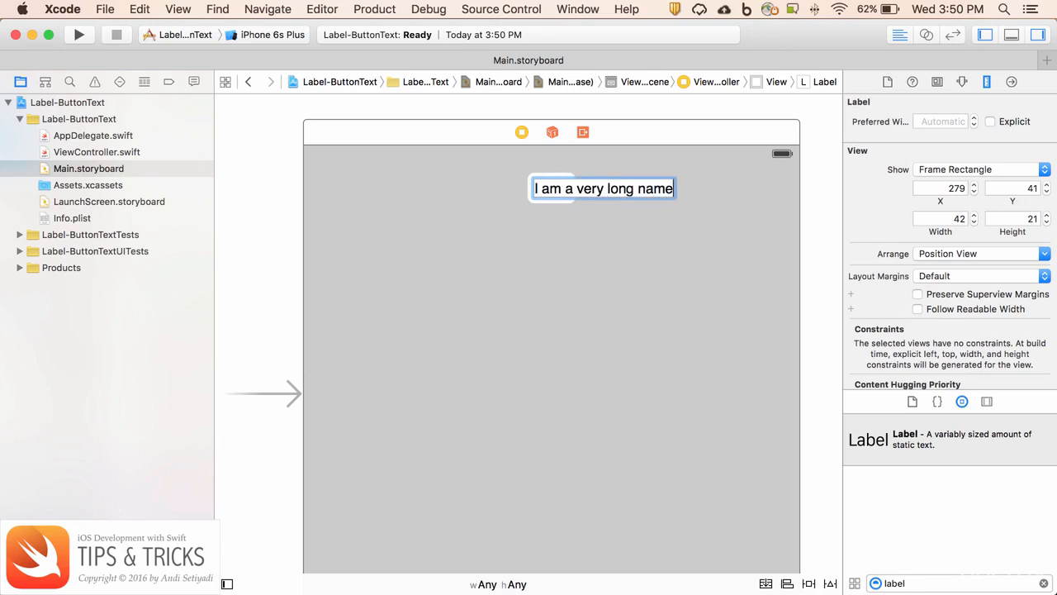
{"action": "type", "text": "label that"}
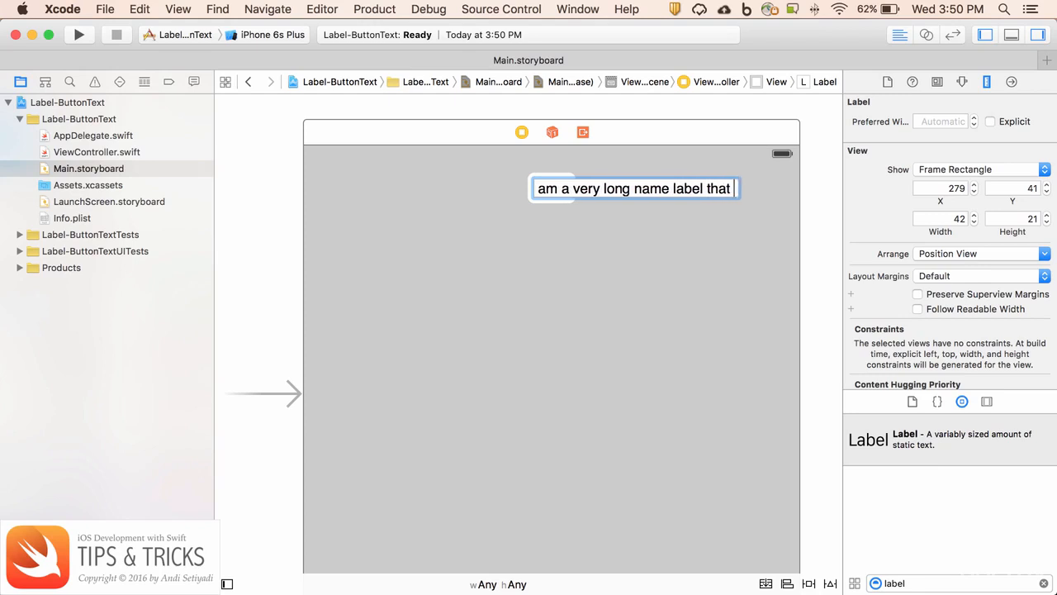
{"action": "type", "text": "may expand to multiple lines"}
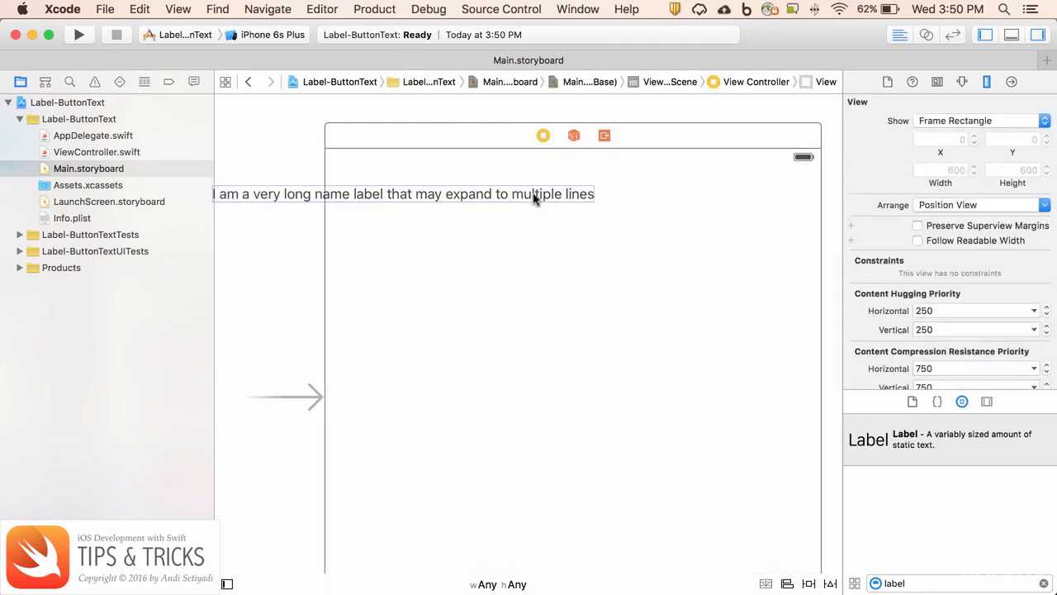
Center the long label horizontally in its container with an Align constraint.
{"action": "left_click", "coordinate": [79, 35]}
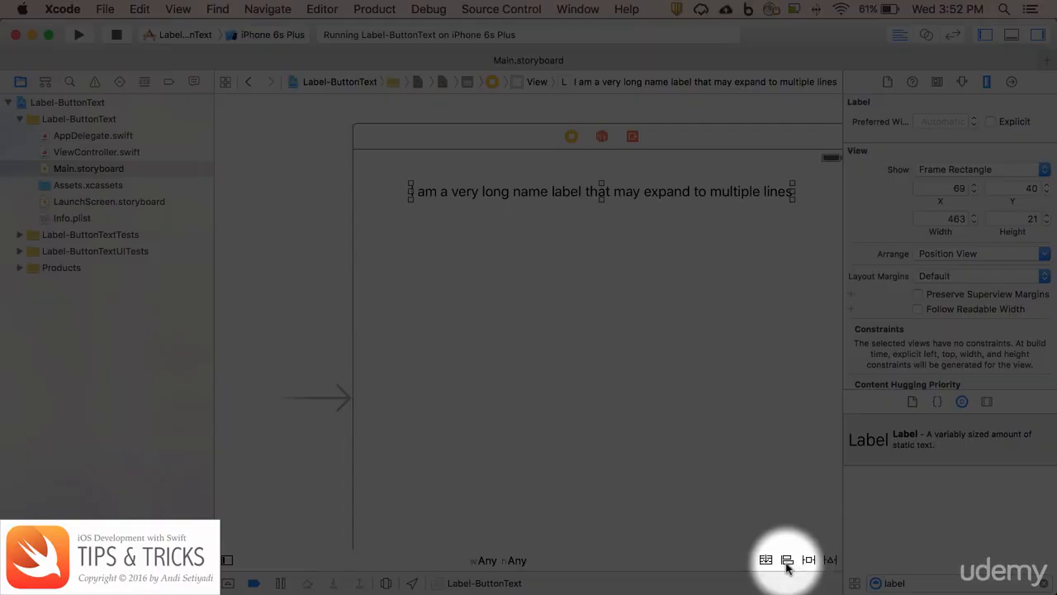
{"action": "left_click", "coordinate": [788, 560]}
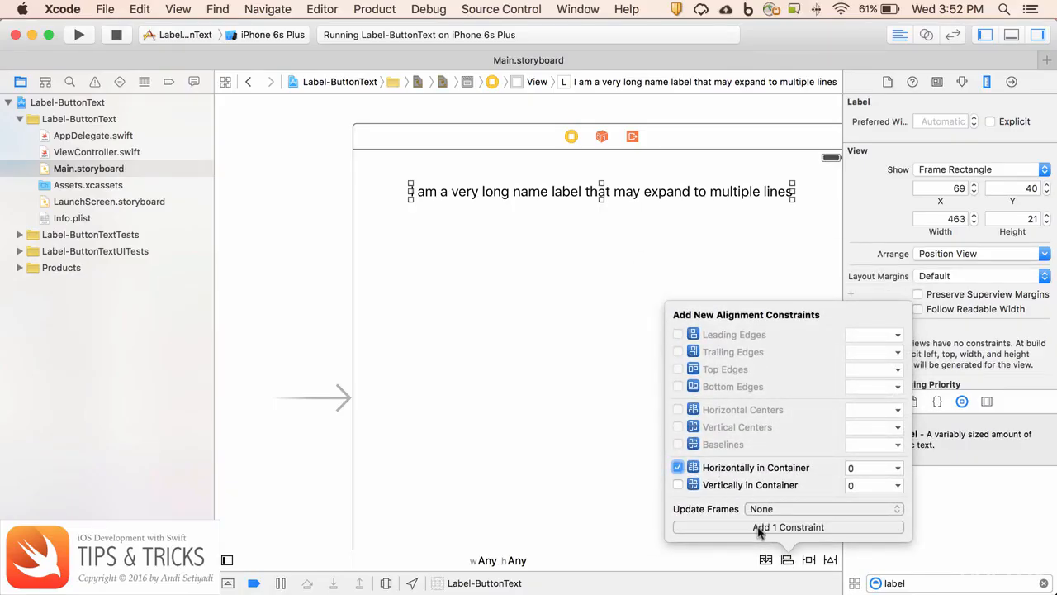
{"action": "left_click", "coordinate": [788, 527]}
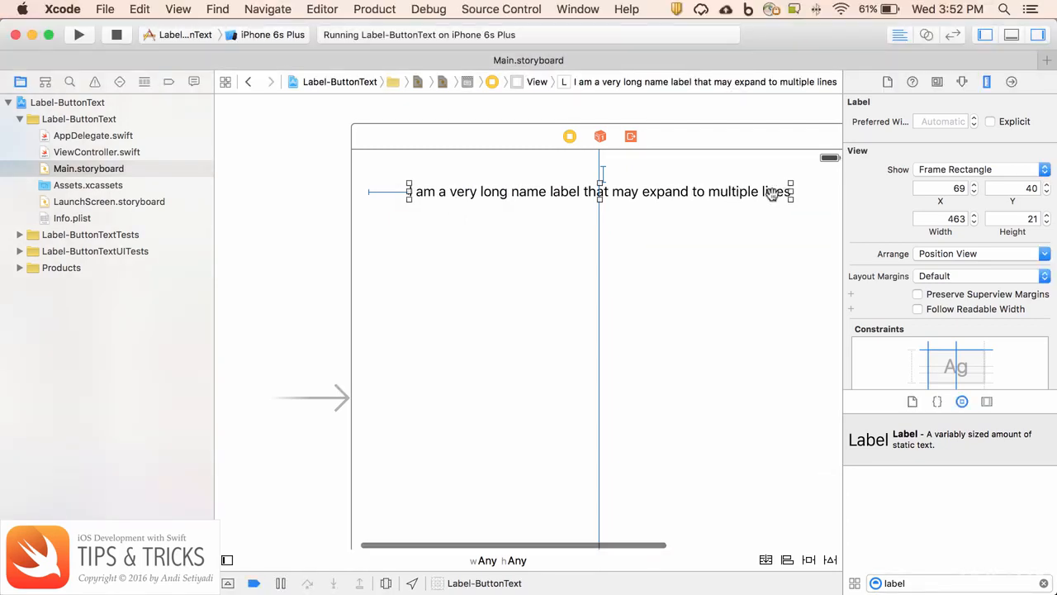
Pin the label's trailing edge to the container margin and choose the iPhone 6s scheme.
{"action": "left_click", "coordinate": [791, 191]}
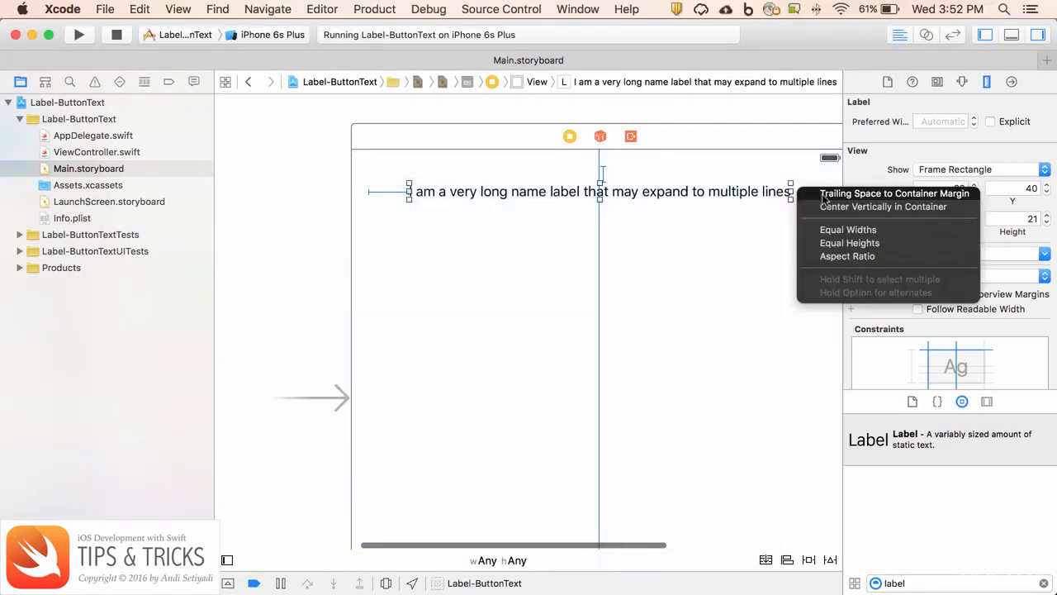
{"action": "left_click", "coordinate": [471, 277]}
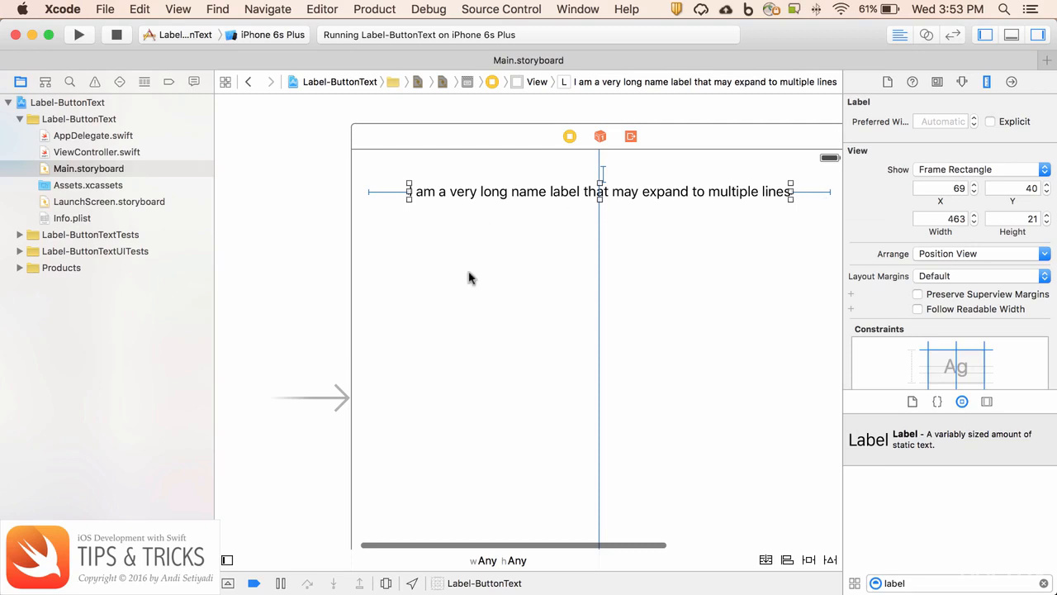
{"action": "left_click", "coordinate": [273, 34]}
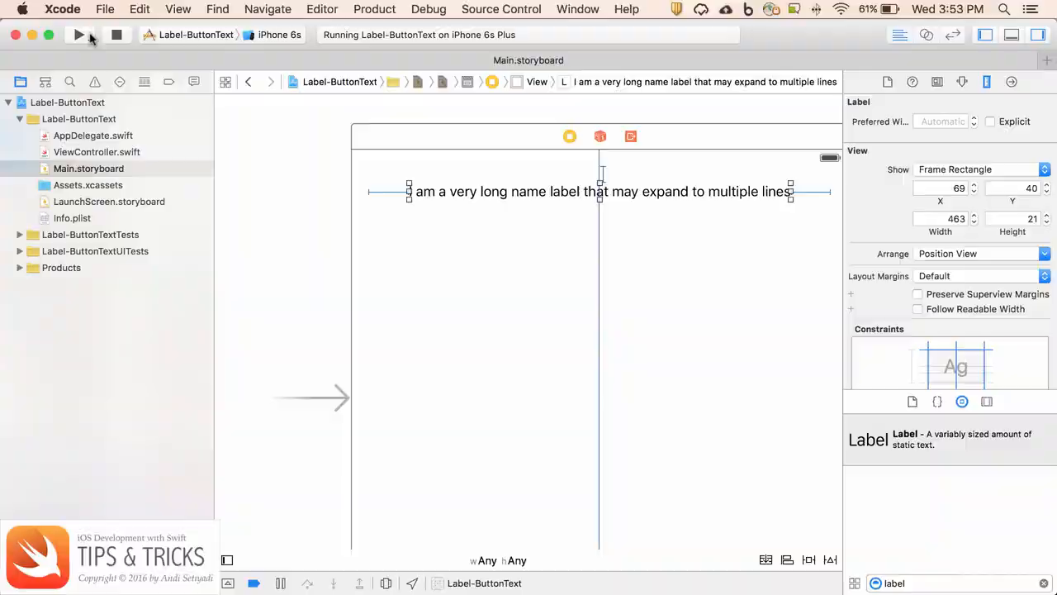
Run the app on the iPhone 6s Simulator and see the label truncated on one line.
{"action": "left_click", "coordinate": [78, 35]}
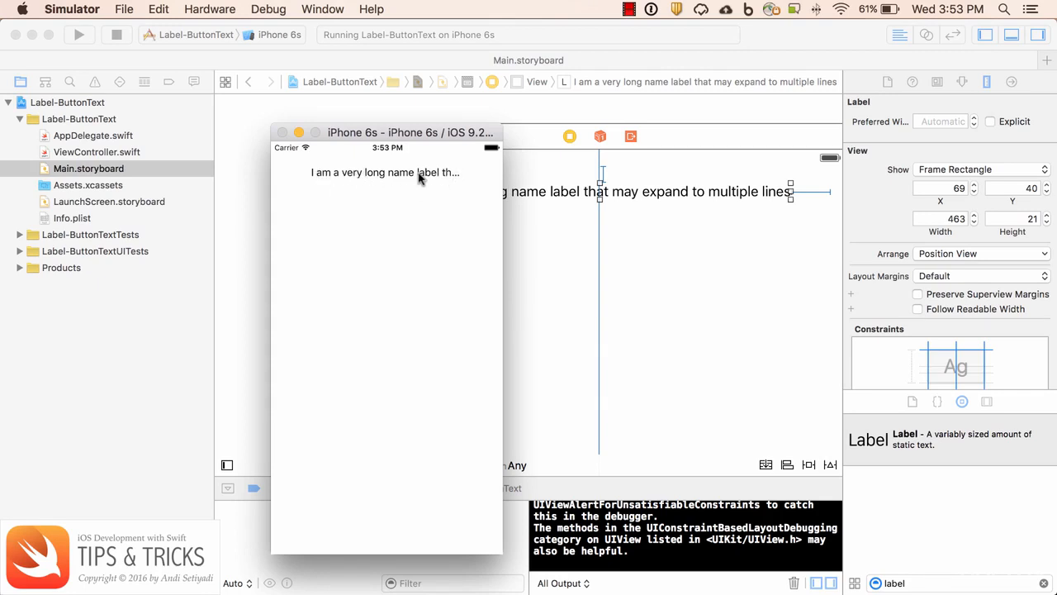
{"action": "mouse_move", "coordinate": [406, 196]}
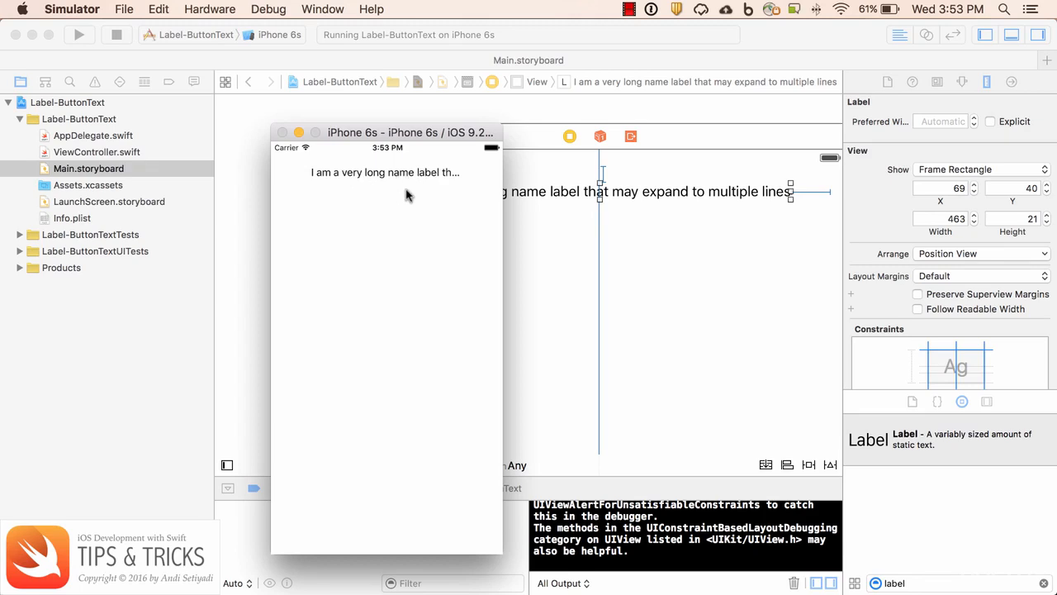
{"action": "mouse_move", "coordinate": [567, 240]}
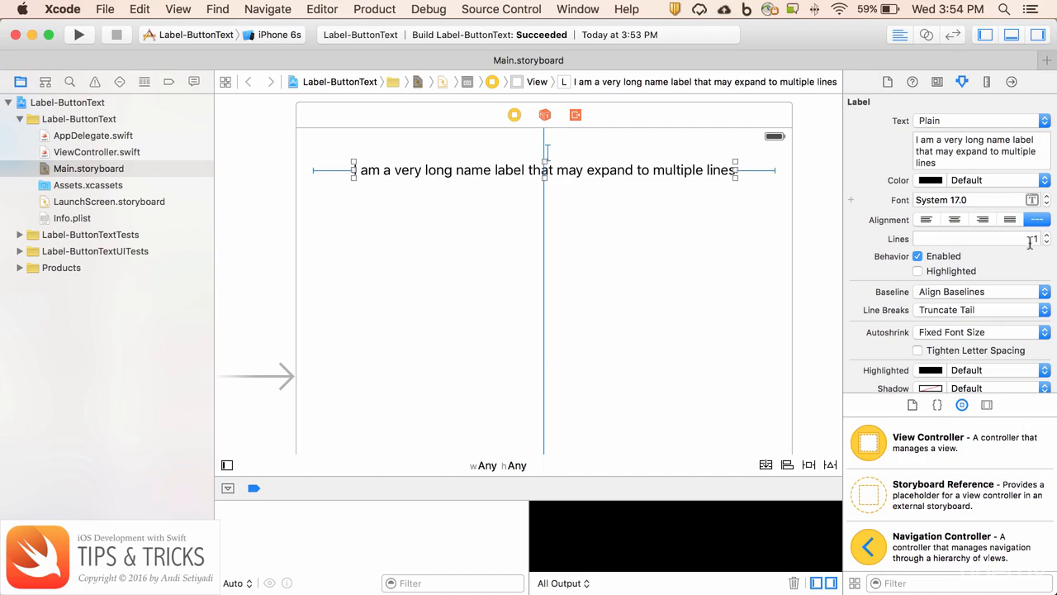
Enter 0 in the label's Lines field in the Attributes inspector.
{"action": "type", "text": "0"}
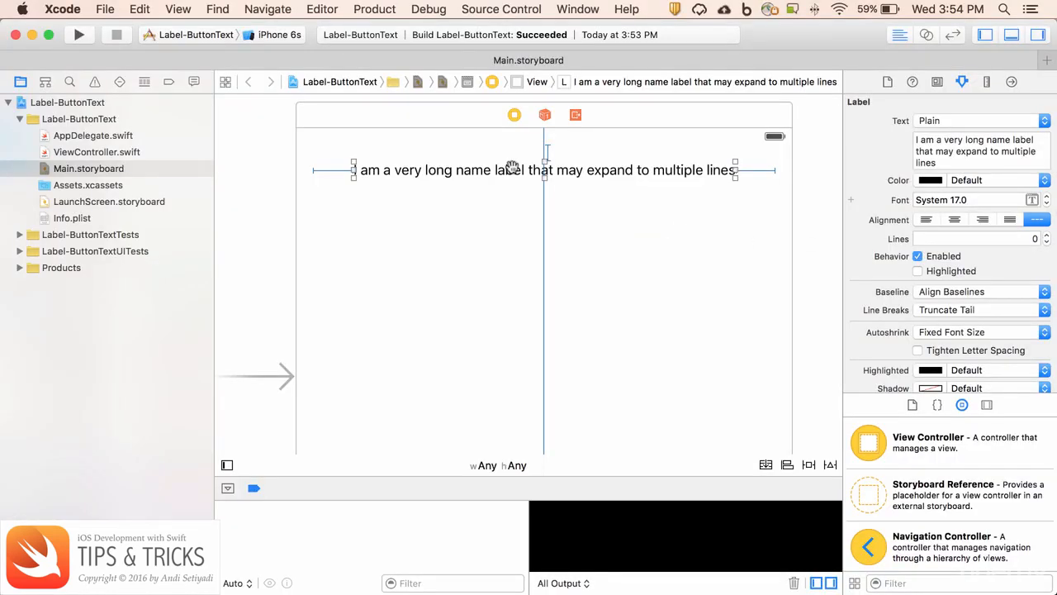
{"action": "mouse_move", "coordinate": [471, 173]}
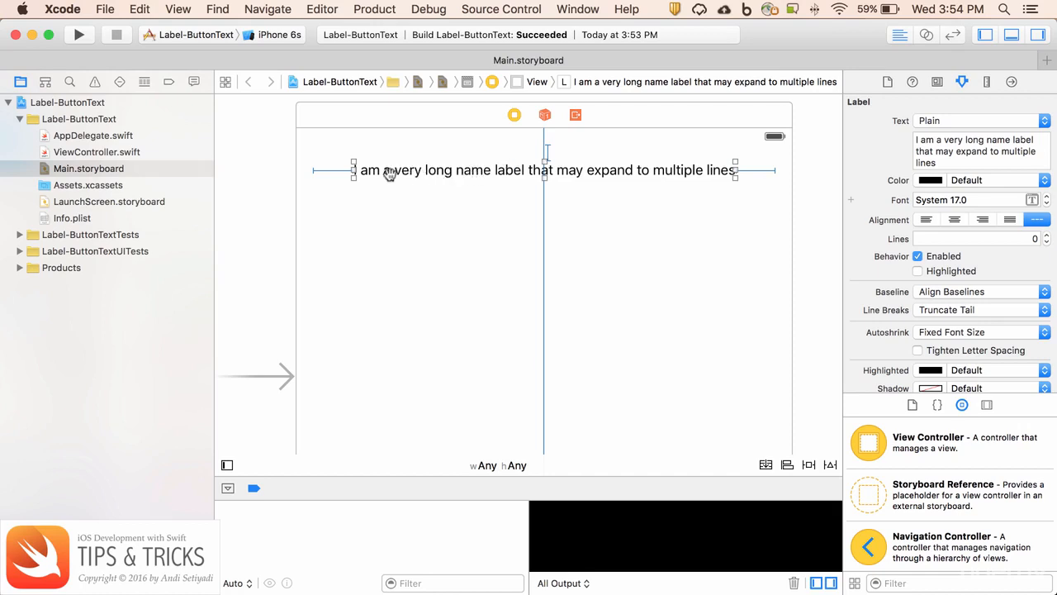
{"action": "mouse_move", "coordinate": [372, 149]}
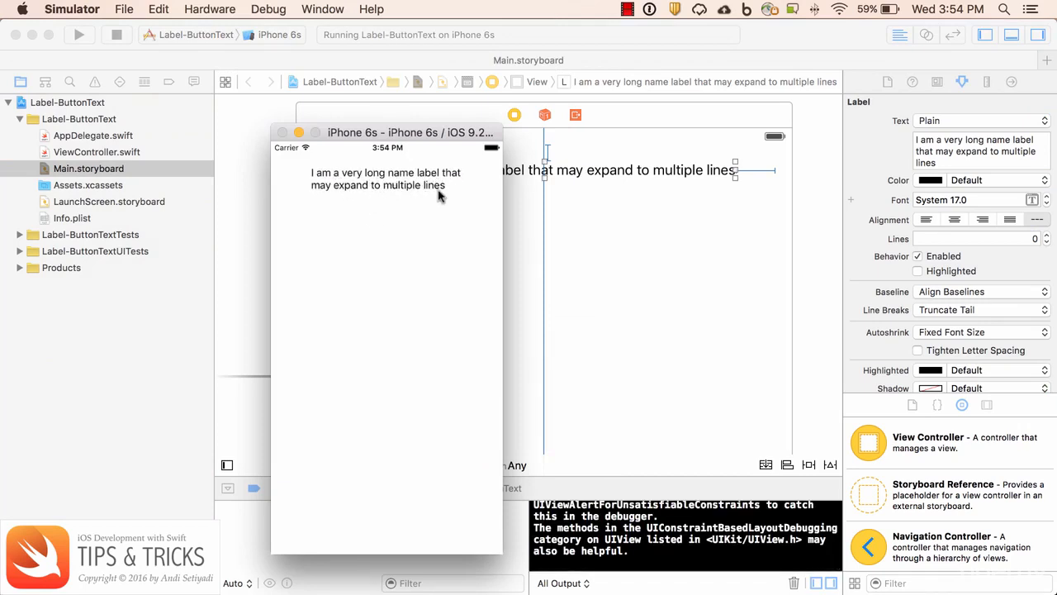
{"action": "mouse_move", "coordinate": [634, 240]}
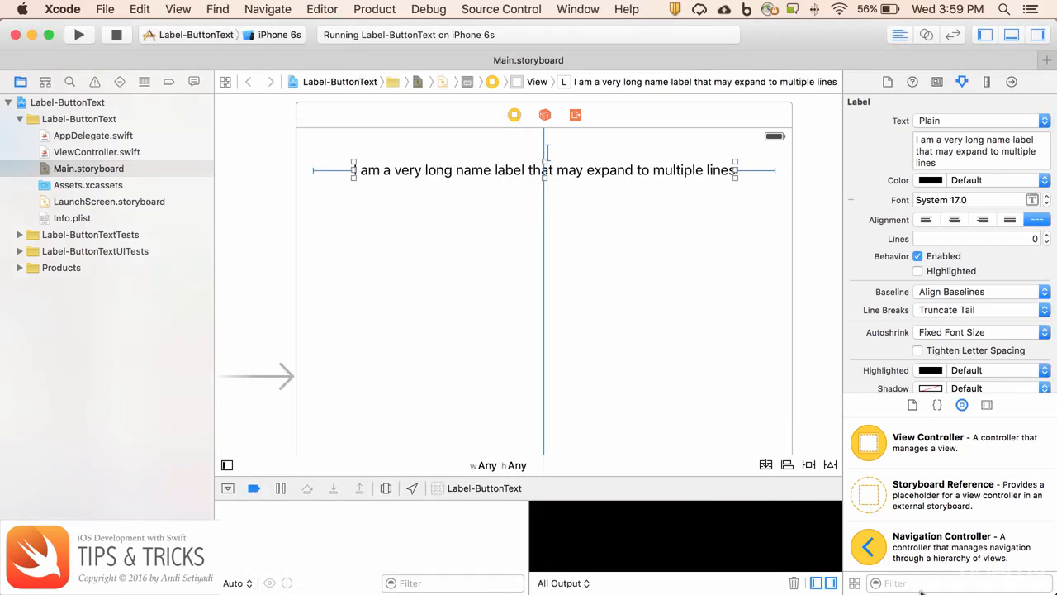
Add a button titled 'I am a button with very long name that may expand to multiple line'.
{"action": "type", "text": "button"}
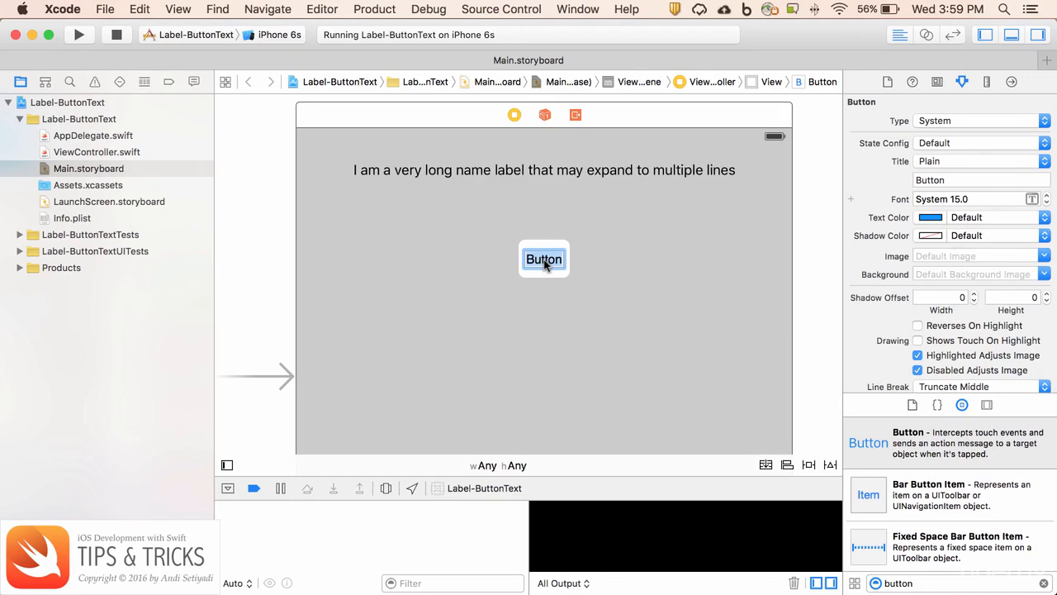
{"action": "type", "text": "I am a b"}
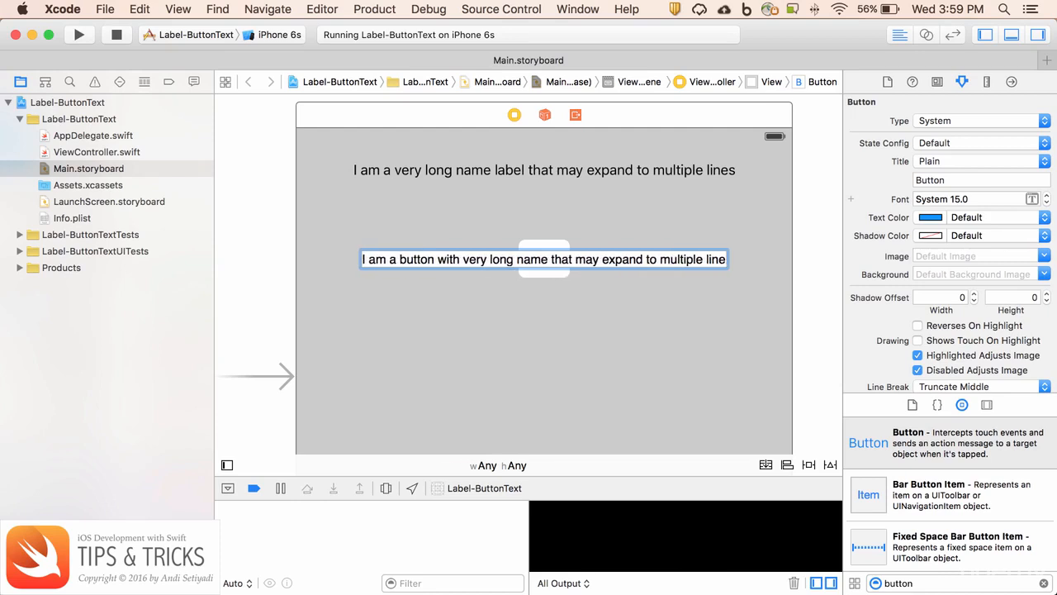
{"action": "left_click", "coordinate": [538, 257]}
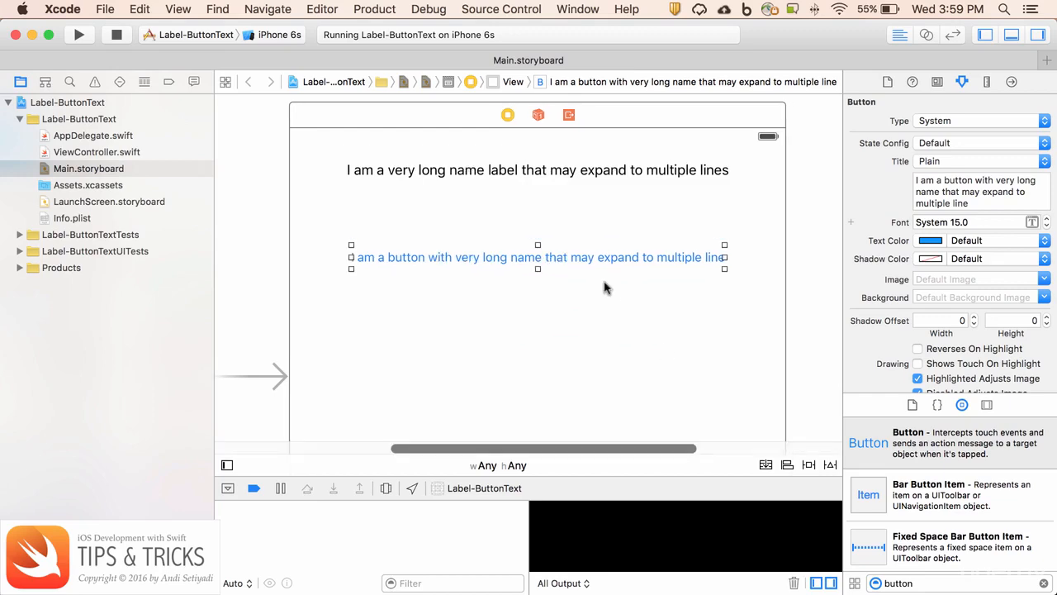
{"action": "left_click", "coordinate": [788, 464]}
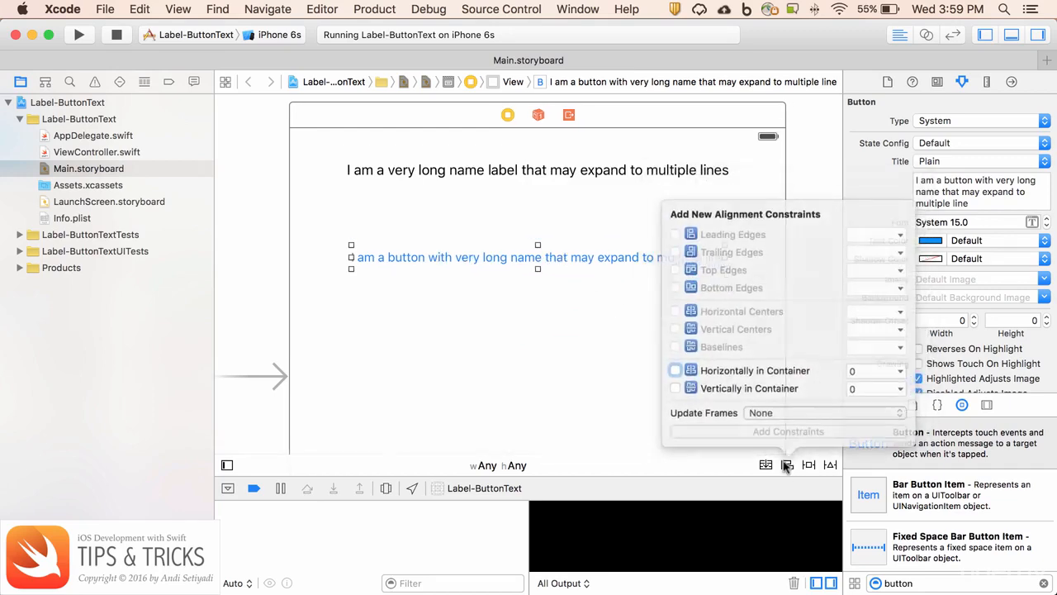
Add a Horizontally in Container constraint to the long-titled button.
{"action": "left_click", "coordinate": [678, 371]}
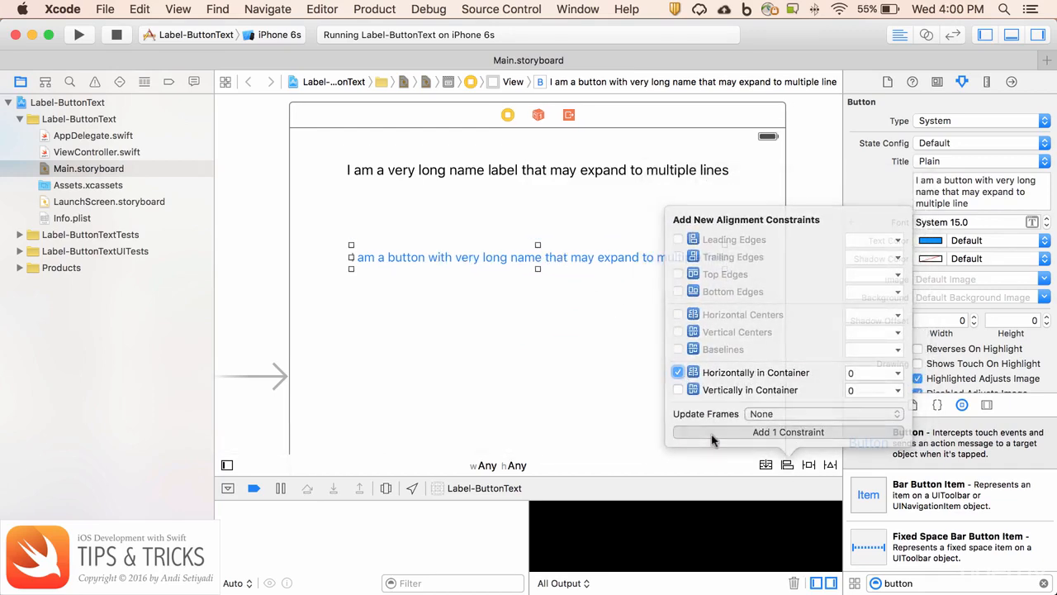
{"action": "left_click", "coordinate": [788, 432]}
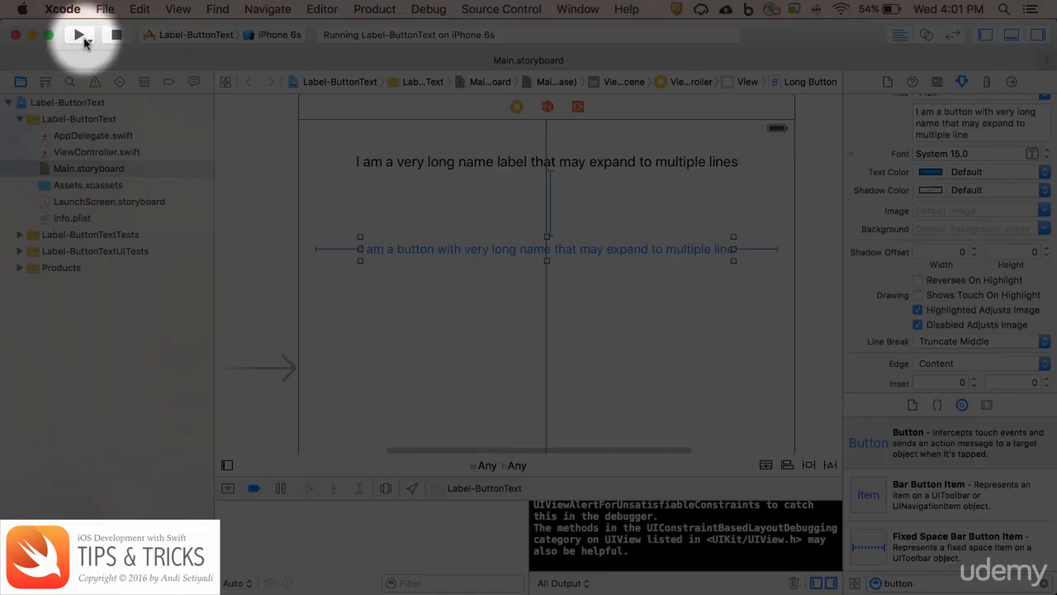
Change the button's Line Break from Truncate Middle to Word Wrap in the Attributes inspector.
{"action": "left_click", "coordinate": [80, 35]}
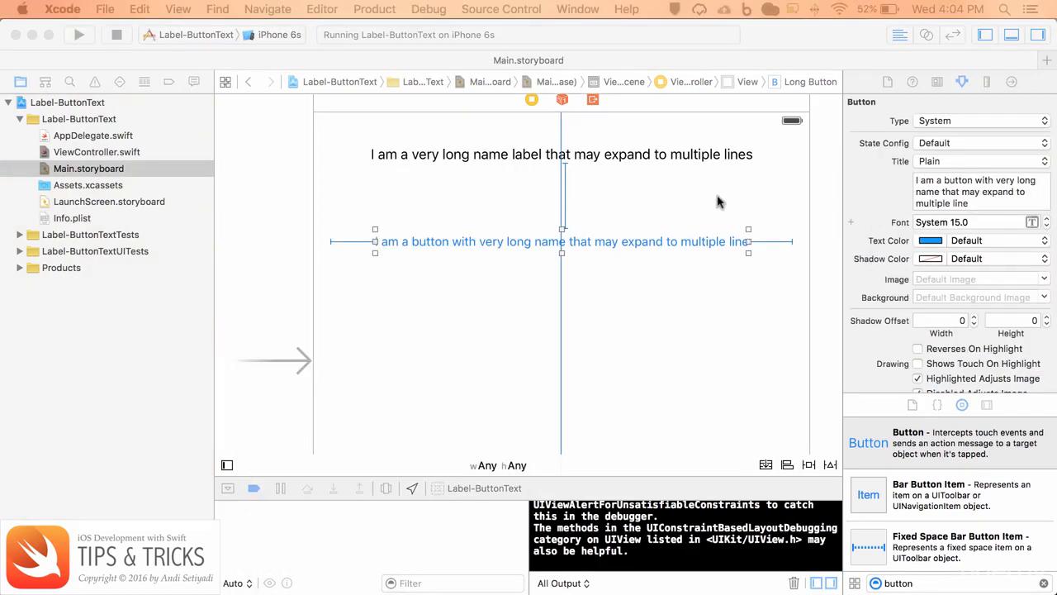
{"action": "mouse_move", "coordinate": [694, 180]}
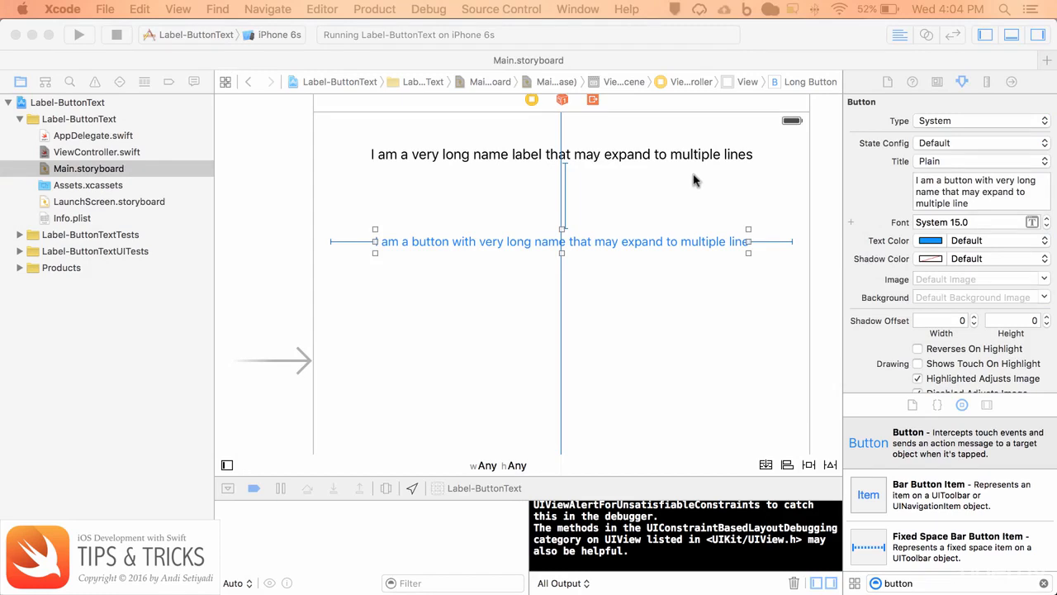
{"action": "mouse_move", "coordinate": [712, 252]}
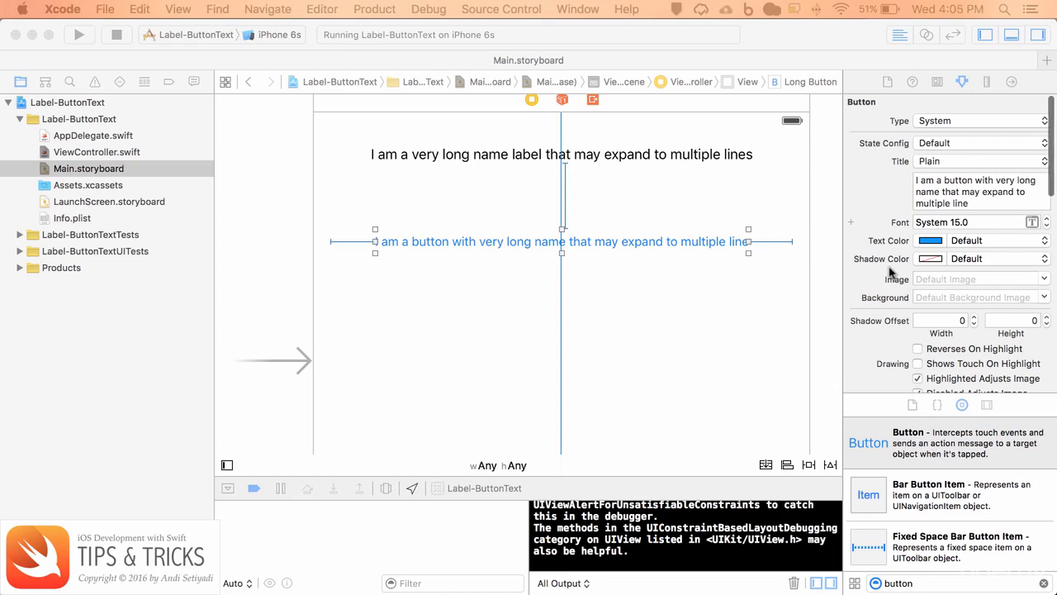
{"action": "scroll", "scroll_direction": "down", "scroll_amount": 3}
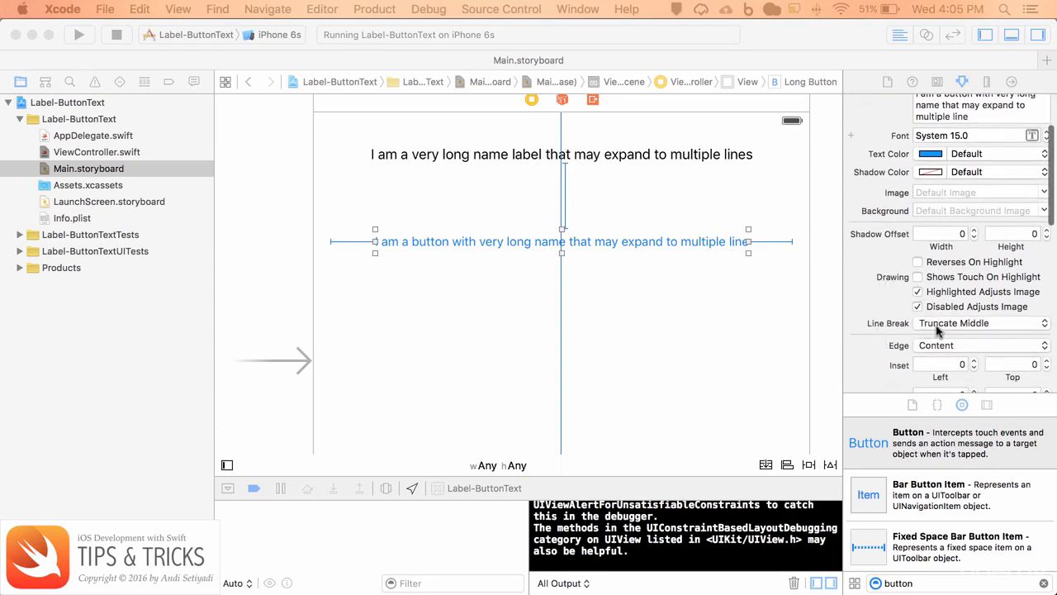
{"action": "left_click", "coordinate": [981, 323]}
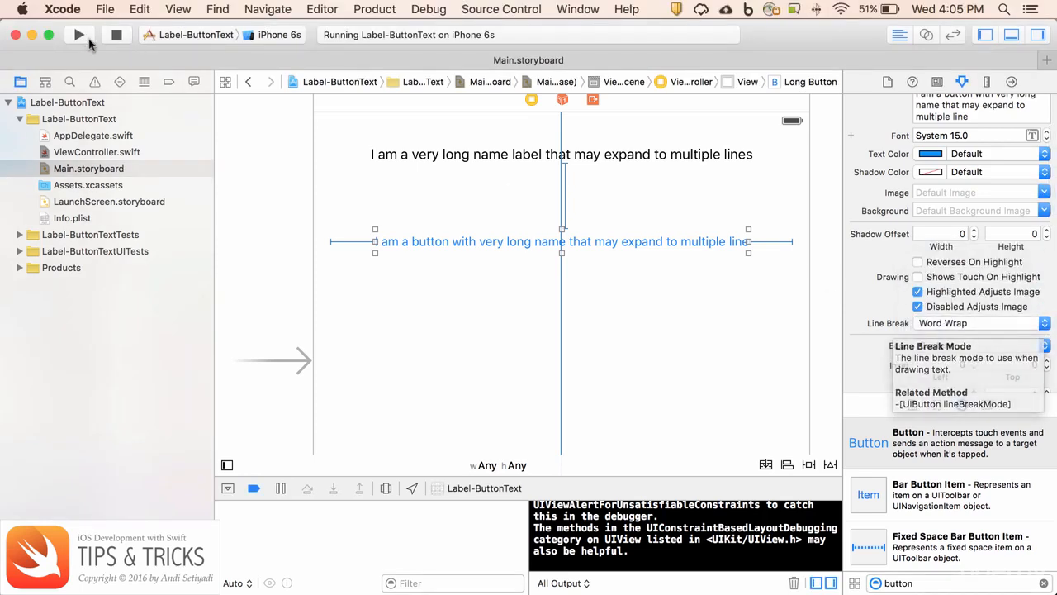
Rerun the app in the iPhone 6s Simulator to check label and button wrapping.
{"action": "left_click", "coordinate": [80, 35]}
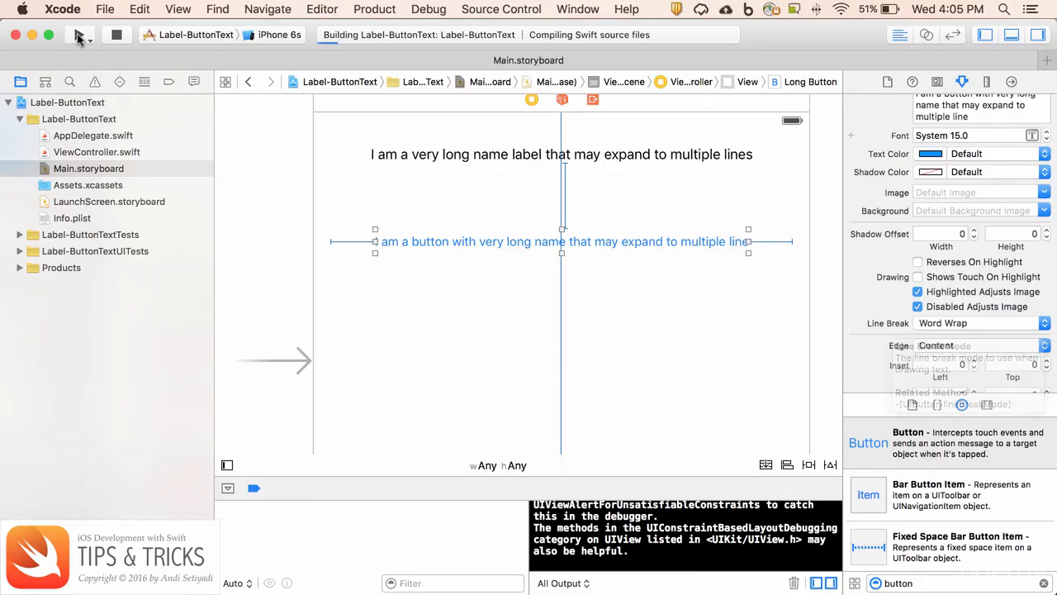
{"action": "left_click", "coordinate": [77, 34]}
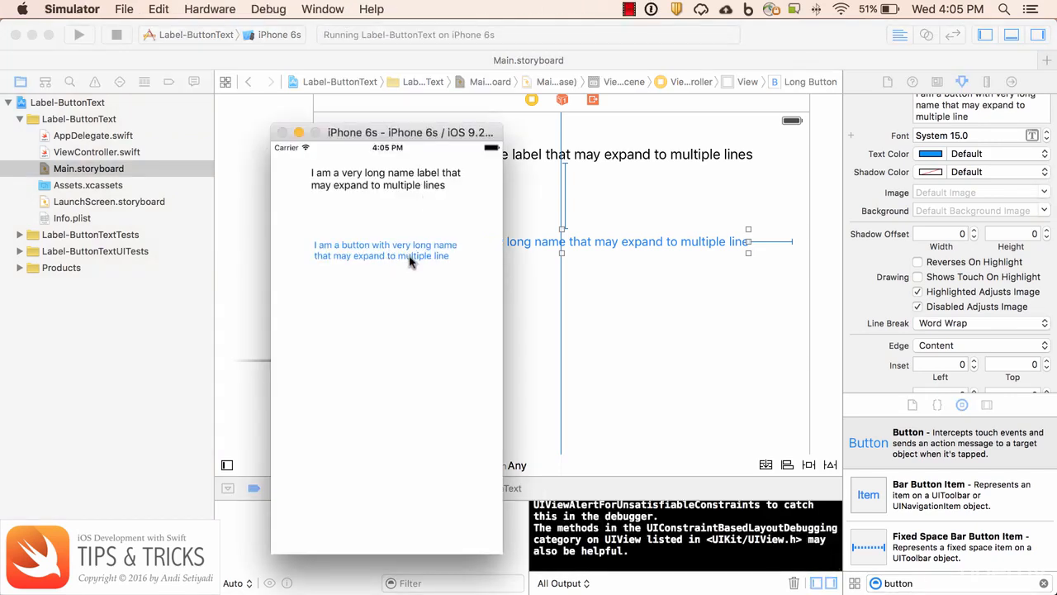
{"action": "mouse_move", "coordinate": [330, 188]}
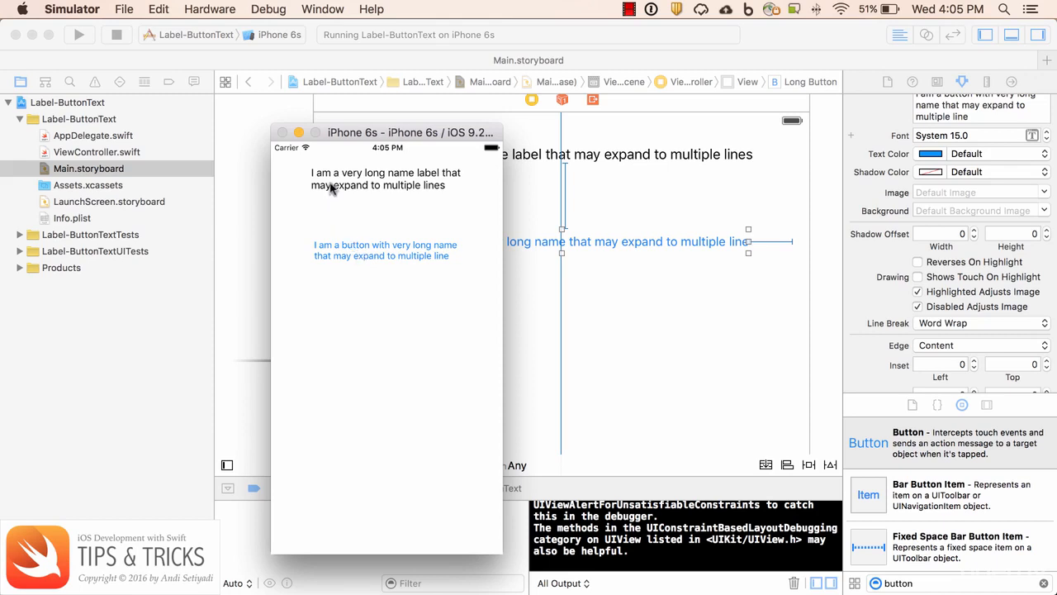
{"action": "mouse_move", "coordinate": [440, 194]}
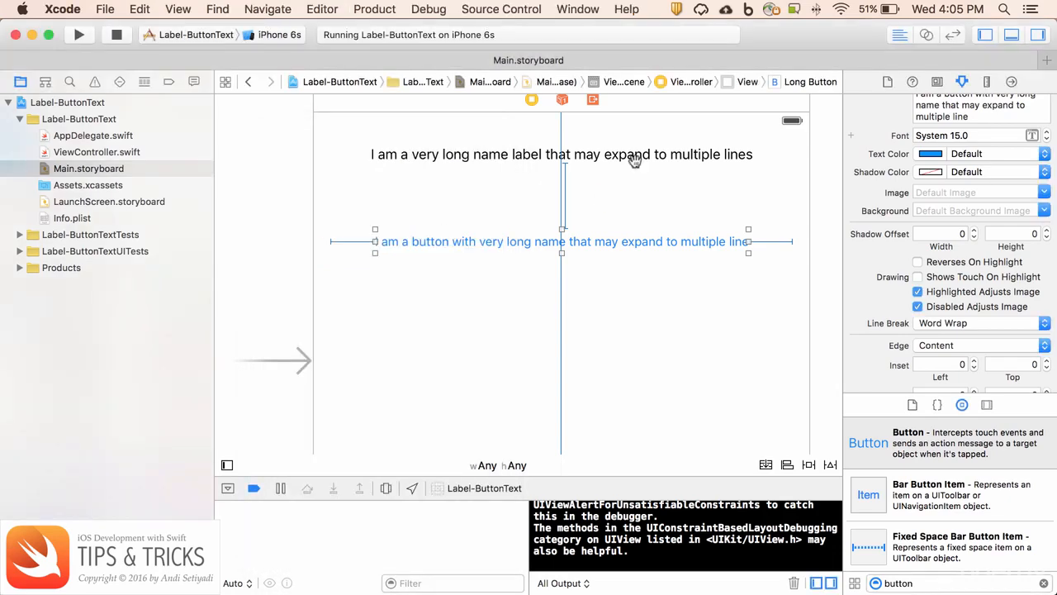
Center-align the long label's text, then select the long-titled button on the canvas.
{"action": "left_click", "coordinate": [562, 154]}
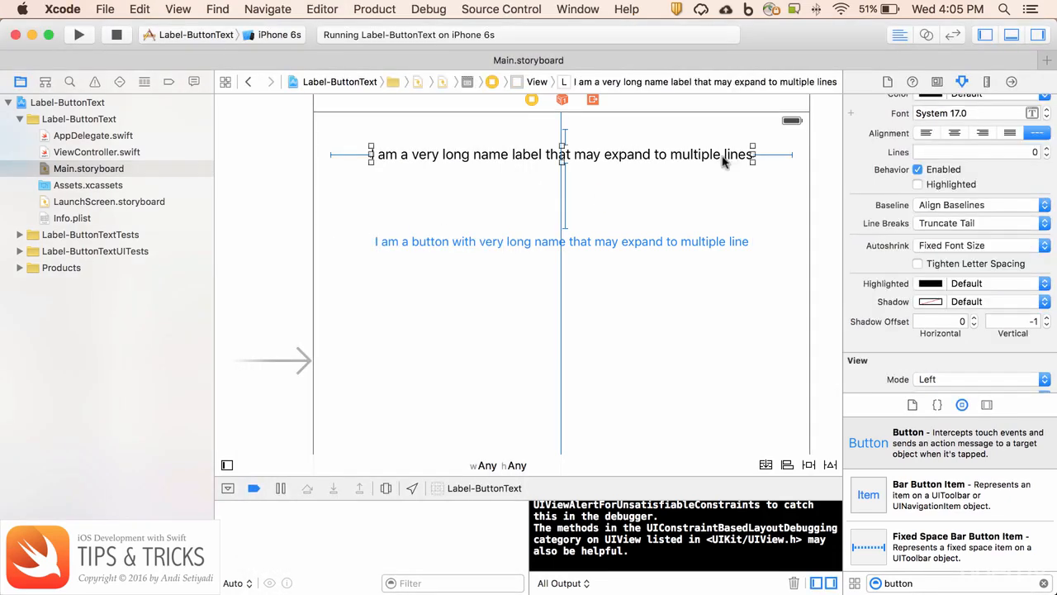
{"action": "left_click", "coordinate": [954, 133]}
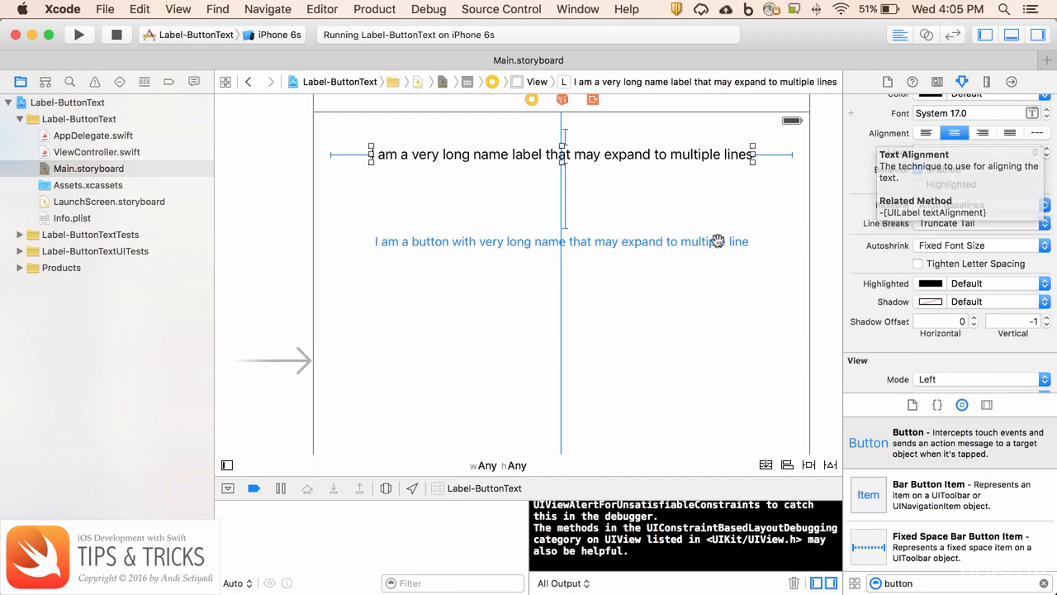
{"action": "left_click", "coordinate": [562, 241]}
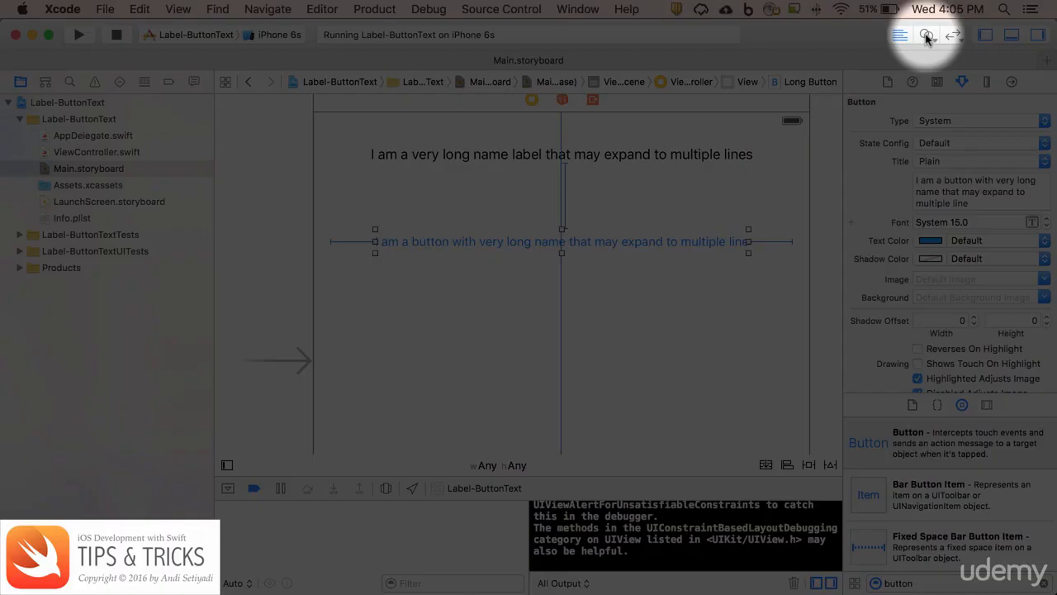
Add a 'longButton' outlet for the long-titled button in ViewController.swift via the Assistant Editor.
{"action": "left_click", "coordinate": [926, 35]}
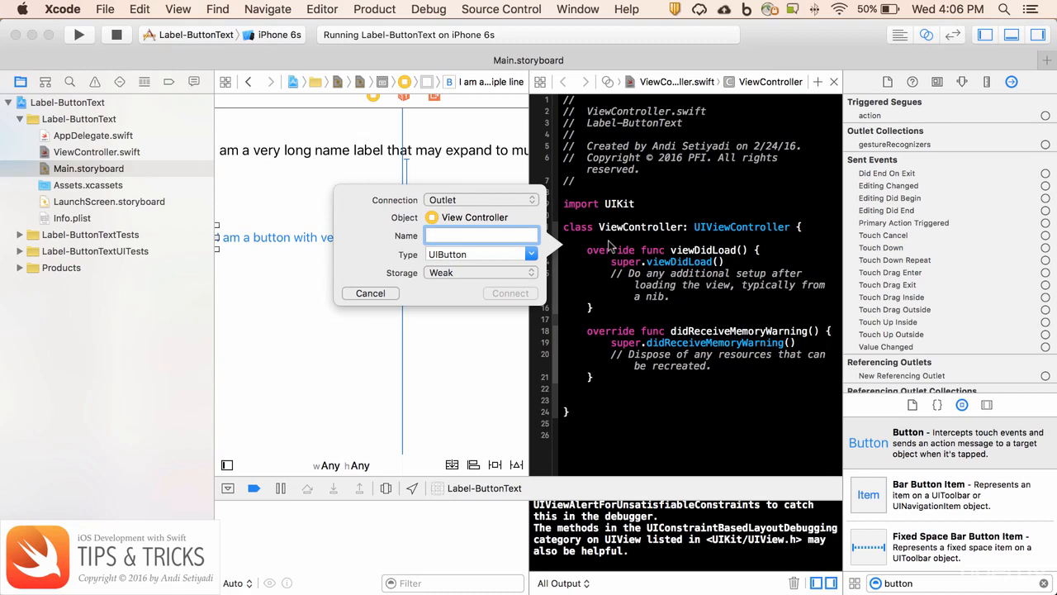
{"action": "type", "text": "long"}
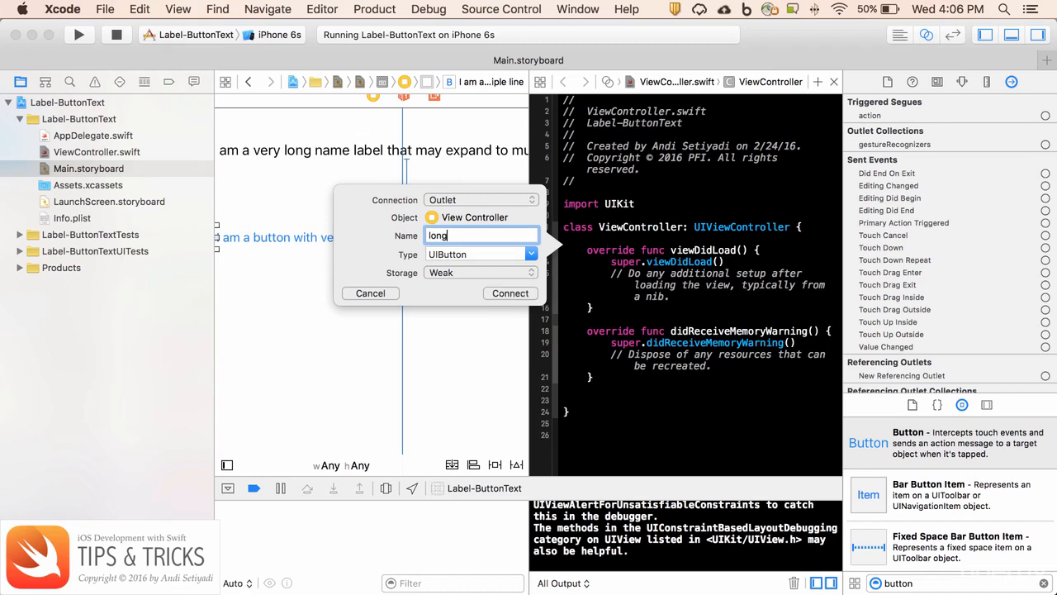
{"action": "type", "text": "Button"}
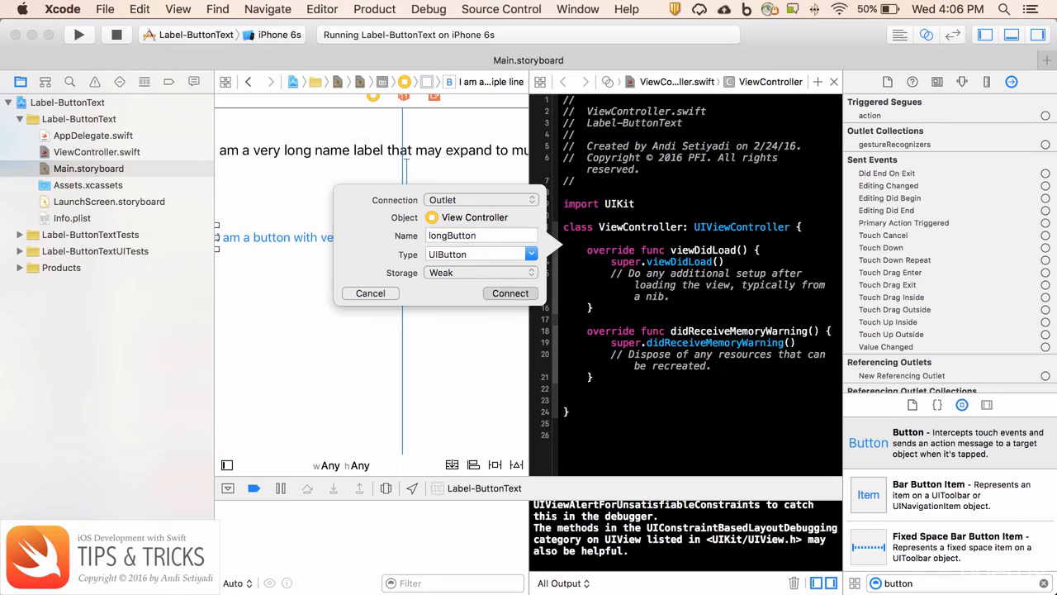
{"action": "left_click", "coordinate": [510, 293]}
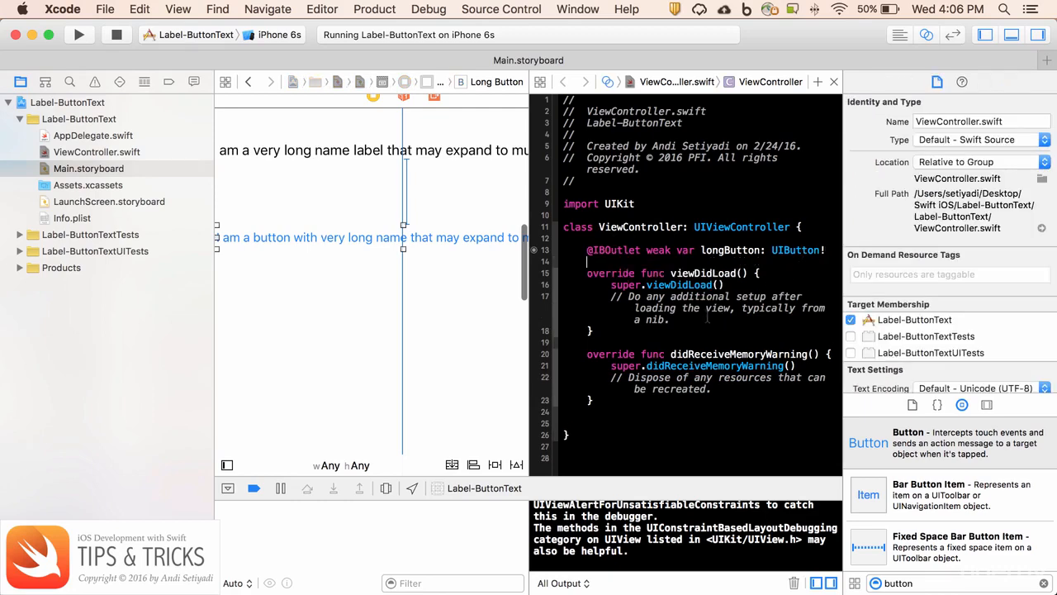
Add 'longButton.titleLabel?.textAlignment = .Center' to viewDidLoad.
{"action": "left_click", "coordinate": [669, 320]}
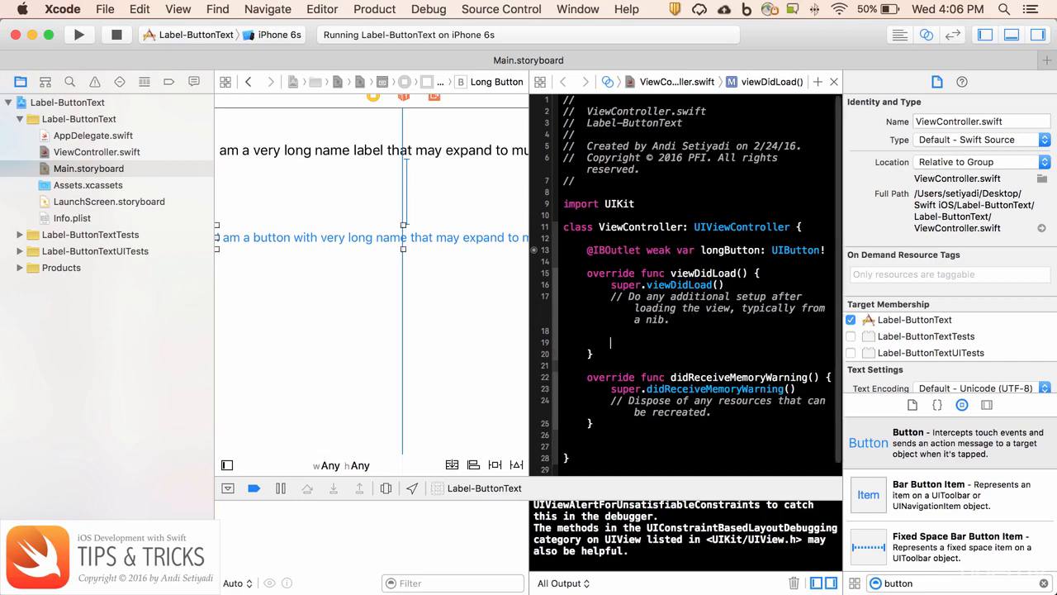
{"action": "type", "text": "longButton."}
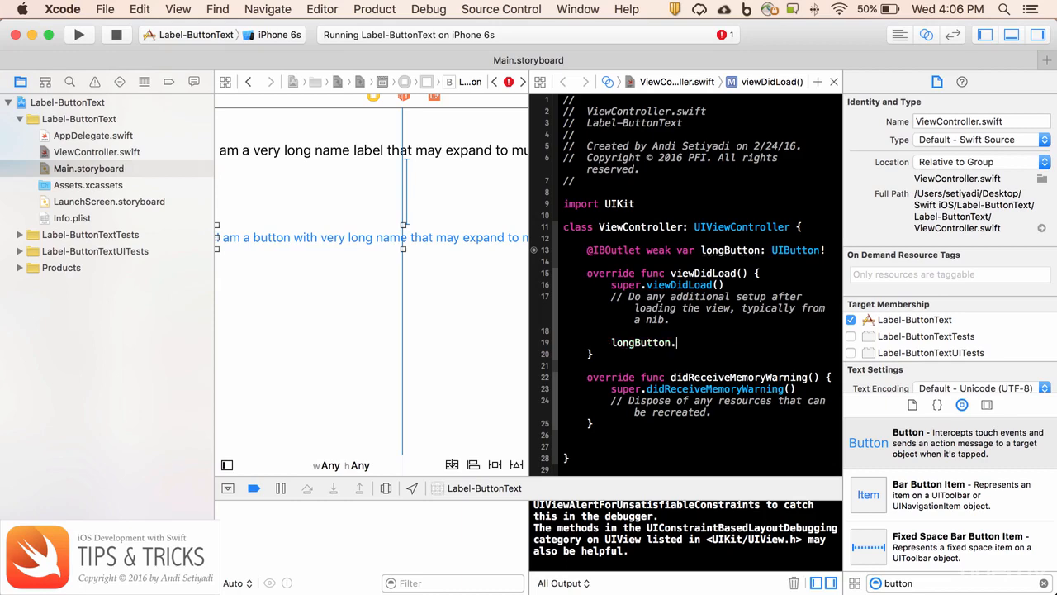
{"action": "type", "text": "ti"}
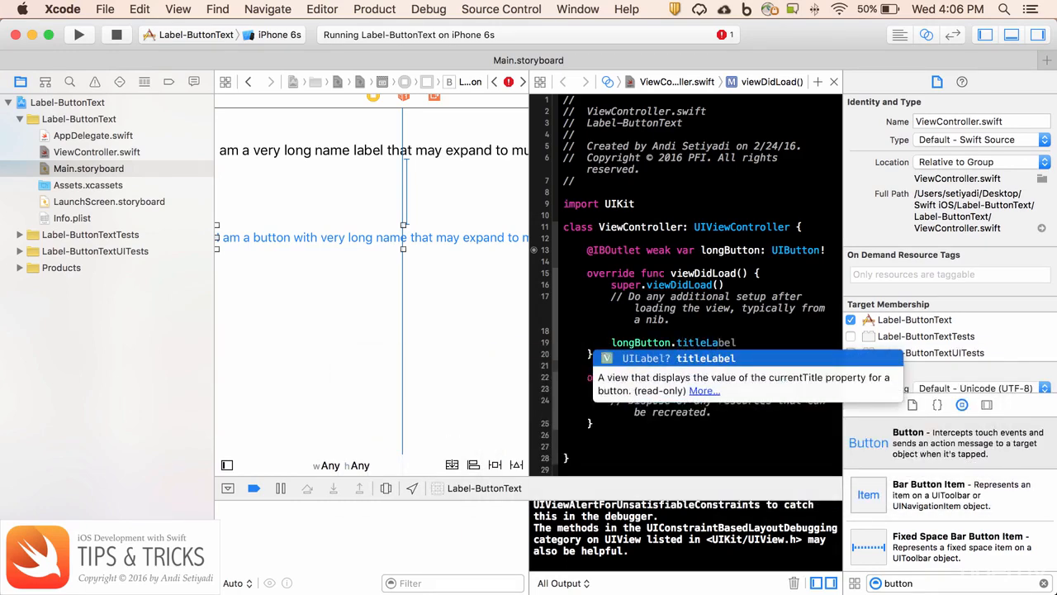
{"action": "type", "text": ".textAlignment ="}
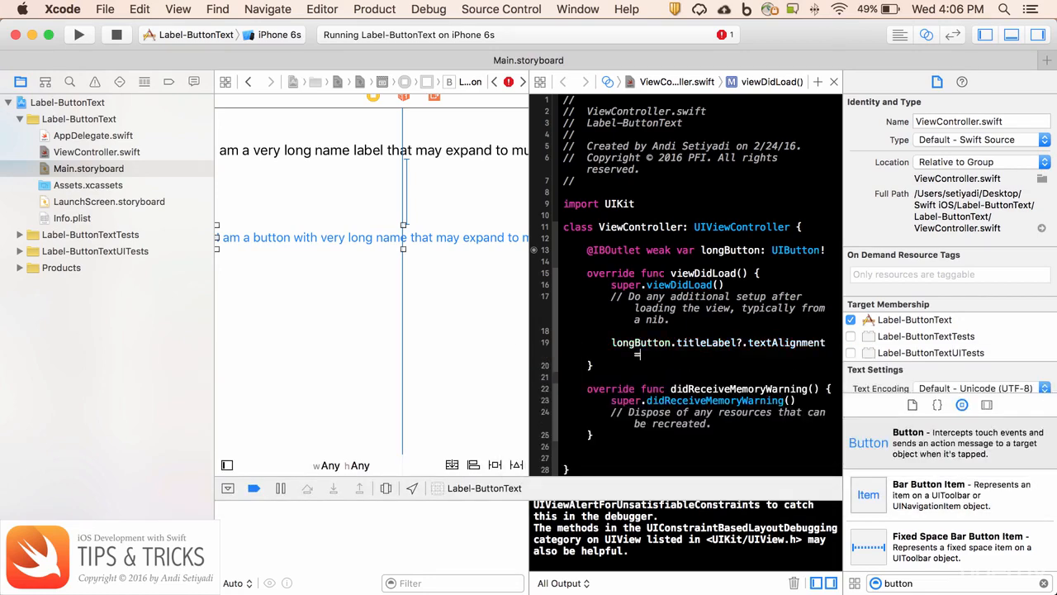
{"action": "type", "text": ".Center"}
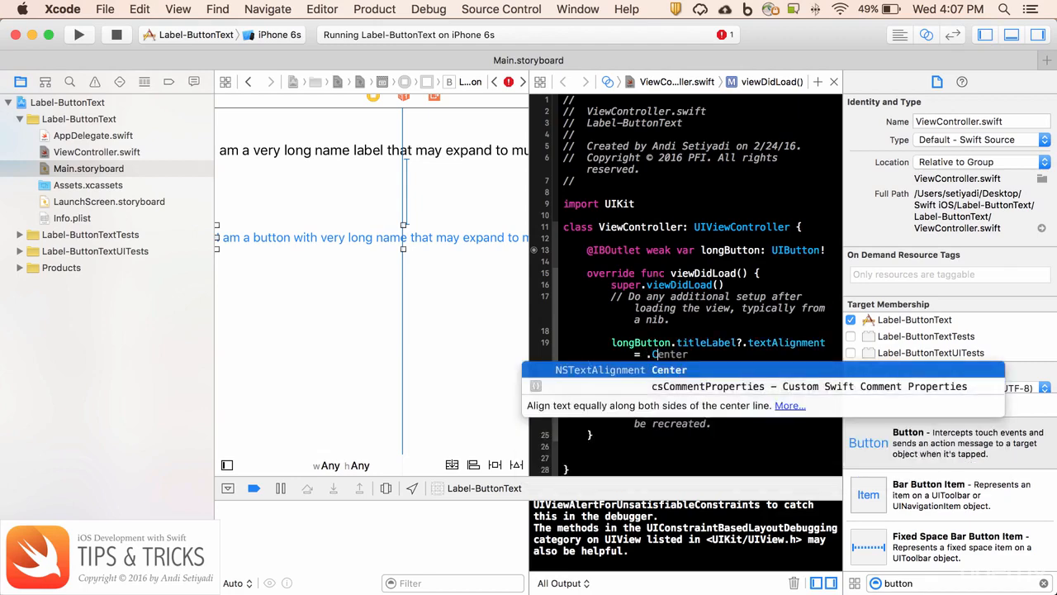
{"action": "key", "text": "Return"}
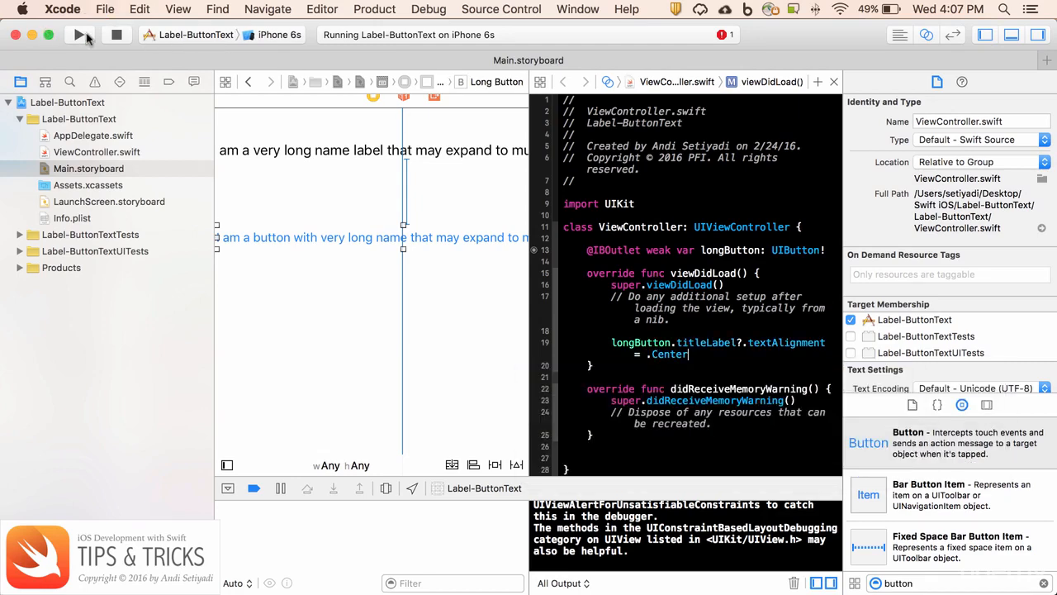
Rebuild and run the app in the iPhone 6s simulator to check the centered two-line text.
{"action": "left_click", "coordinate": [80, 35]}
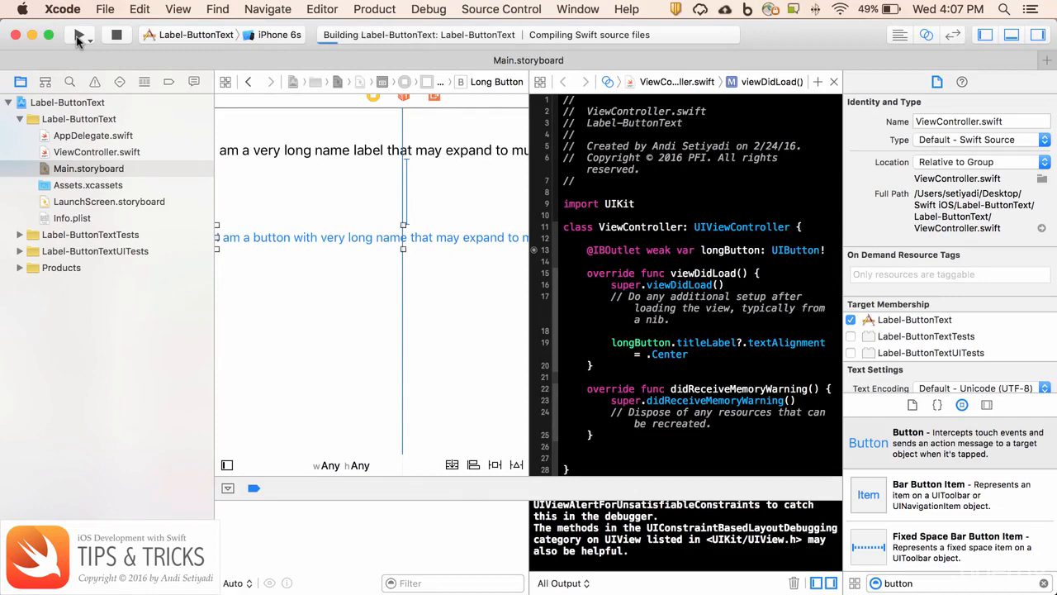
{"action": "left_click", "coordinate": [78, 35]}
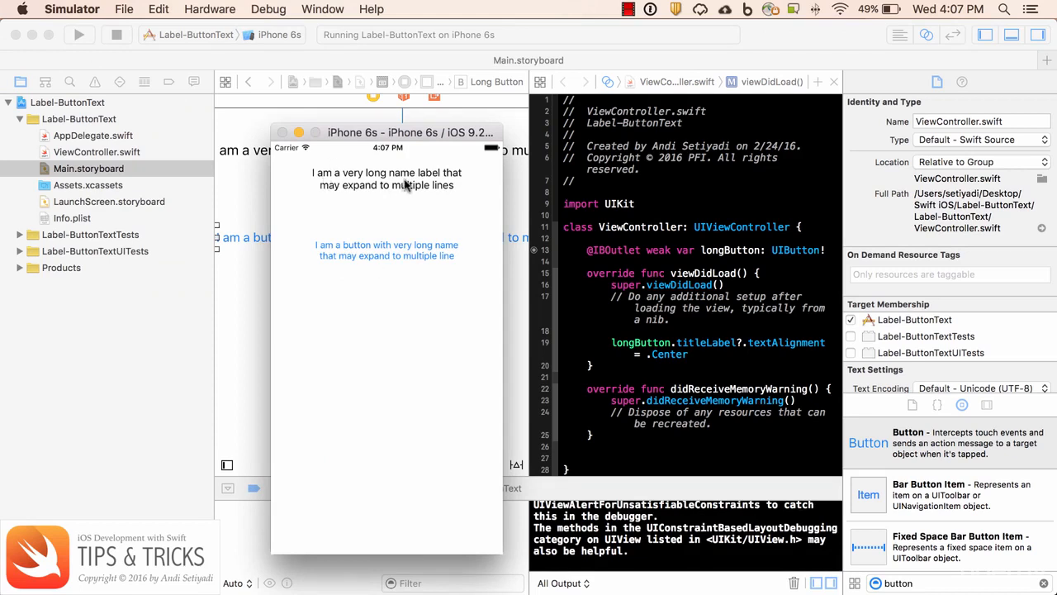
{"action": "mouse_move", "coordinate": [450, 259]}
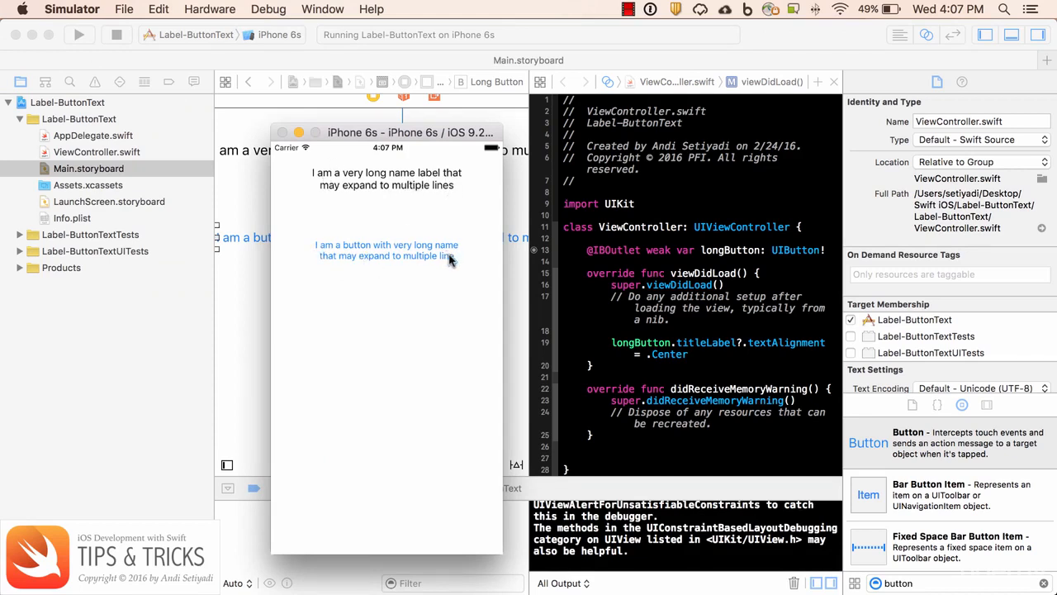
{"action": "mouse_move", "coordinate": [430, 264]}
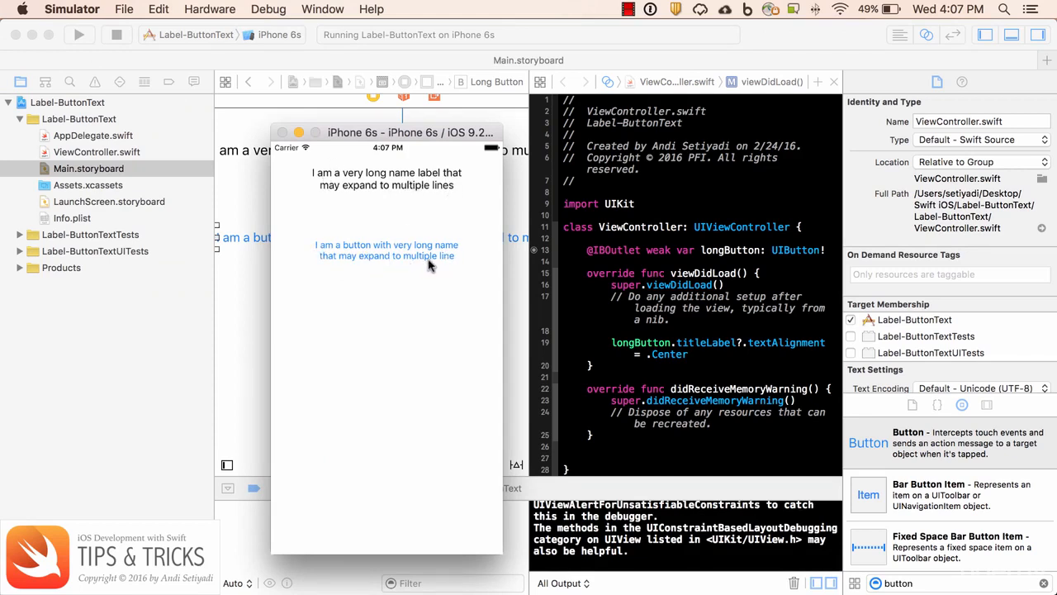